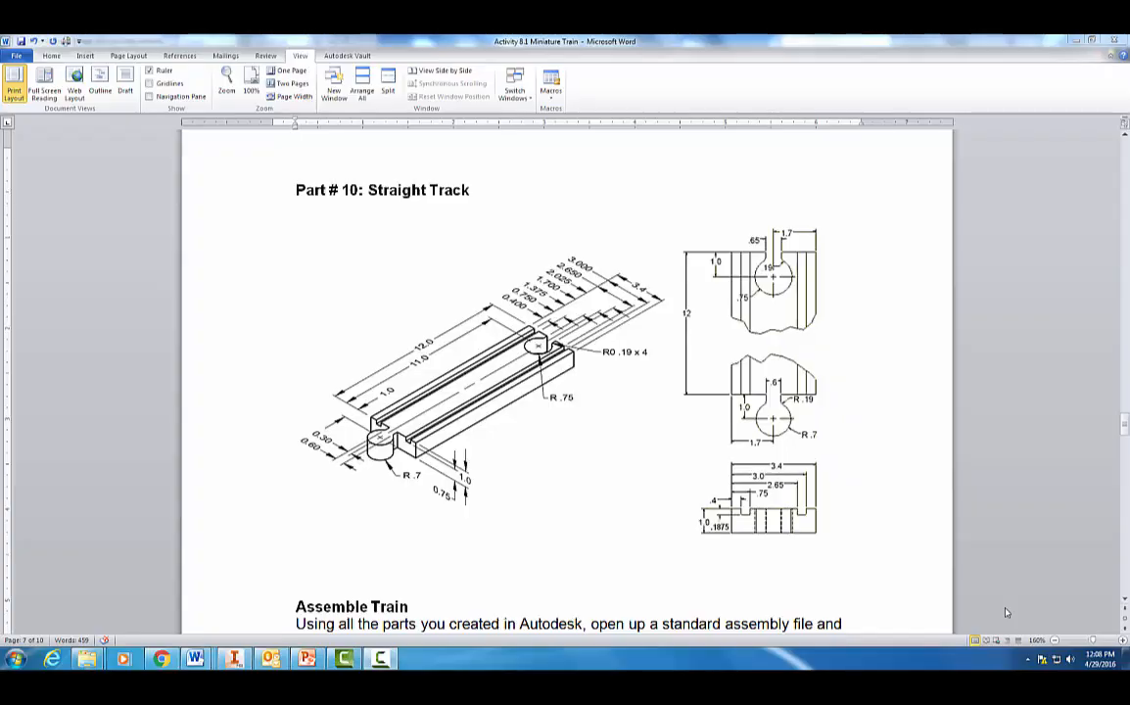
mouse_move(343, 164)
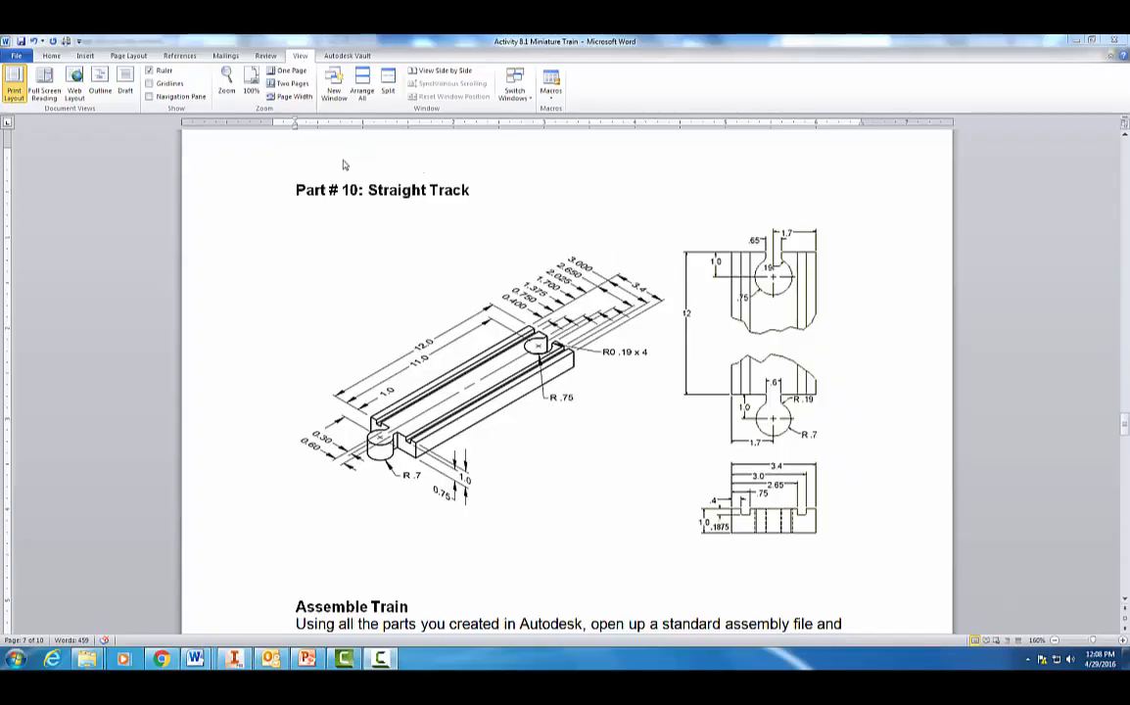
mouse_move(467, 340)
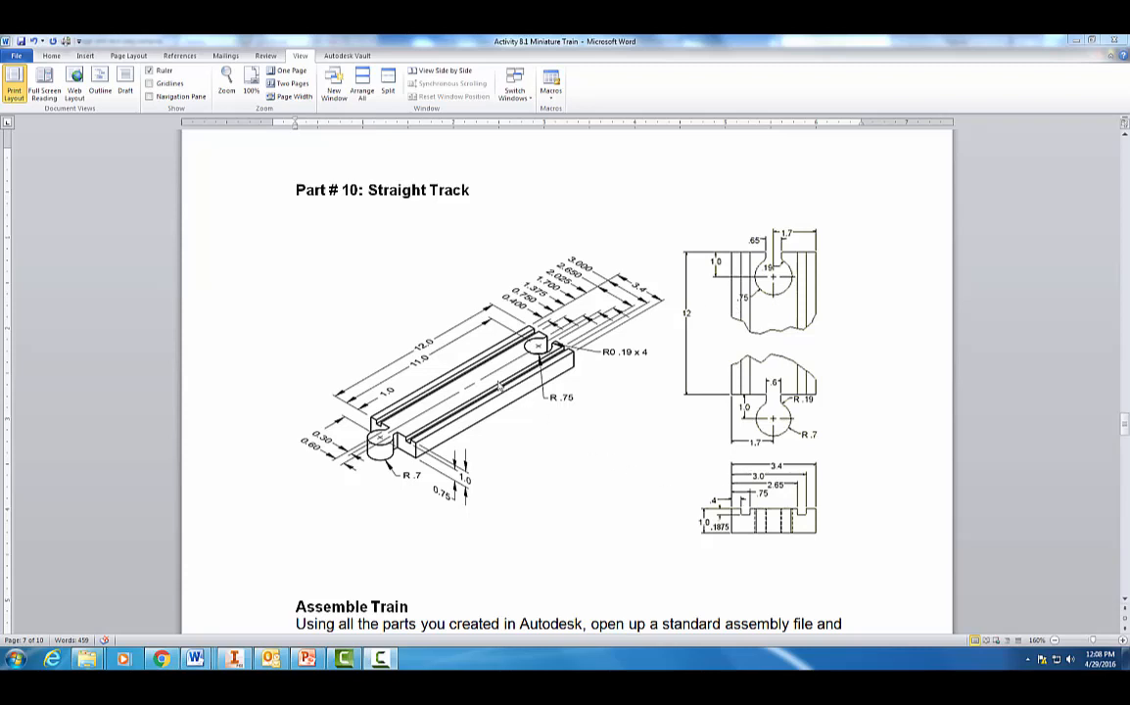
mouse_move(243, 658)
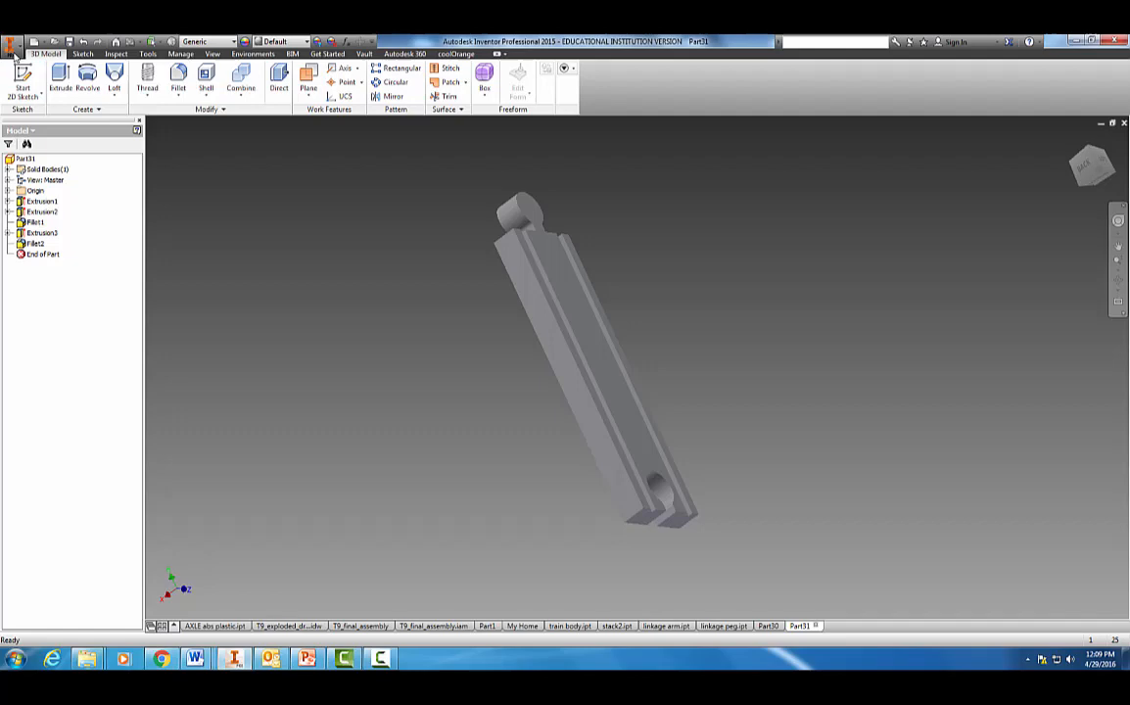
Step: Create a new Standard (in).ipt part and start a 2D sketch on the XY plane
left_click(12, 41)
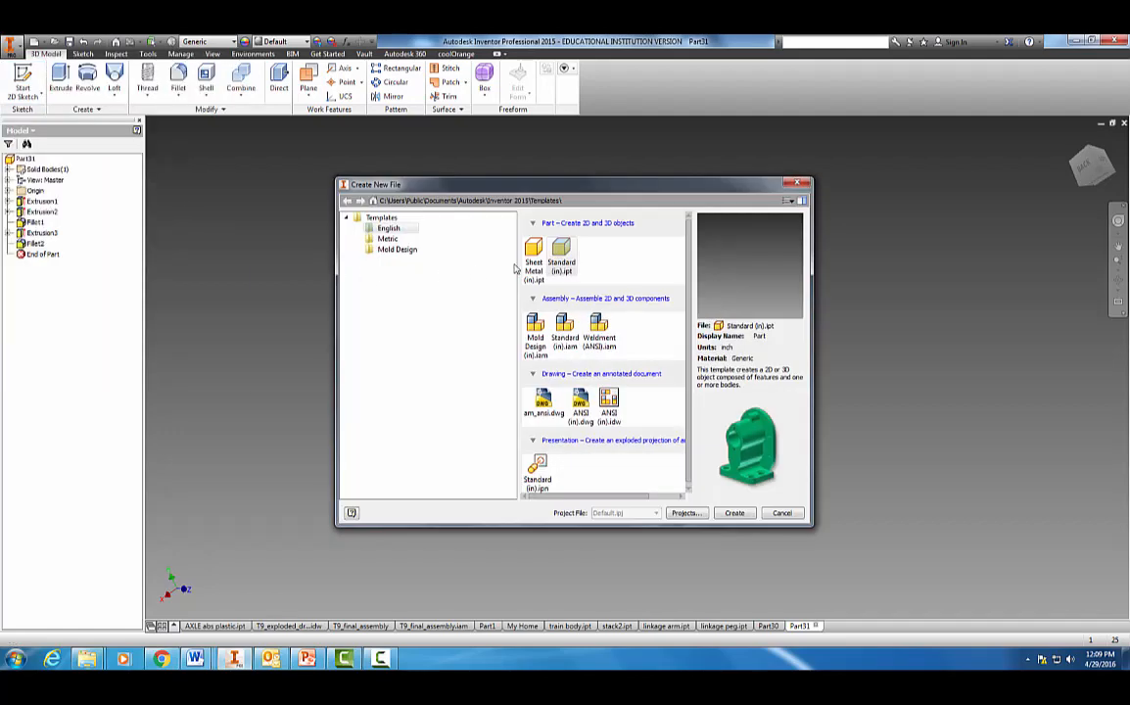
left_click(735, 513)
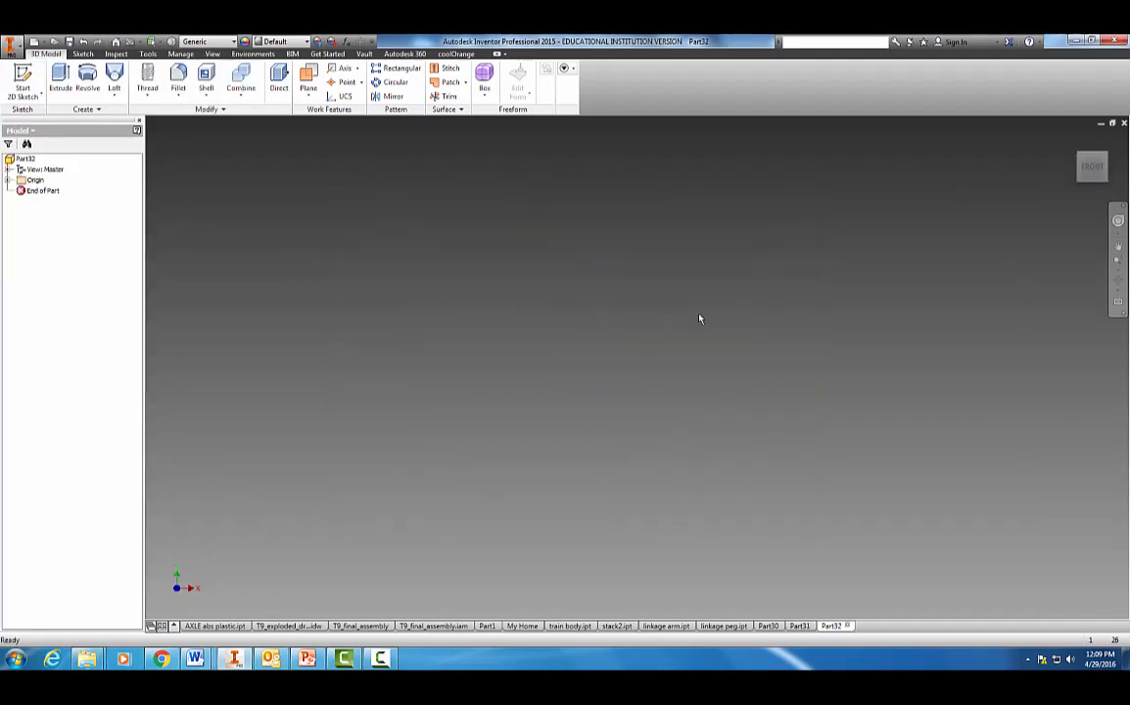
left_click(19, 80)
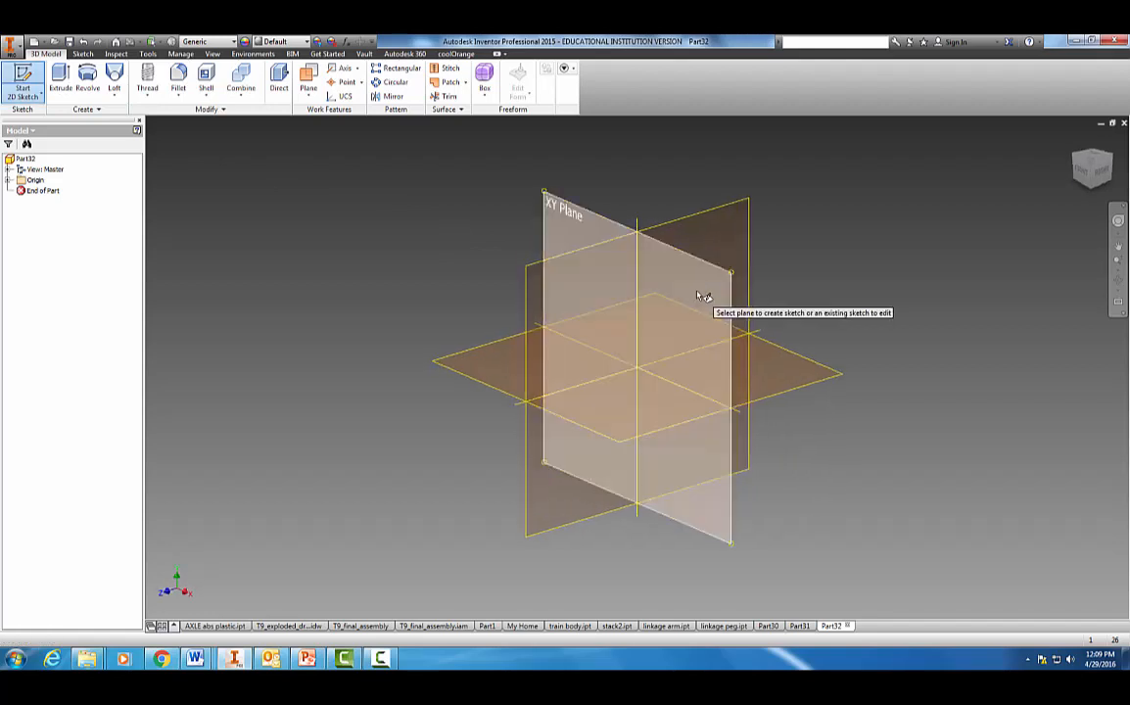
left_click(647, 293)
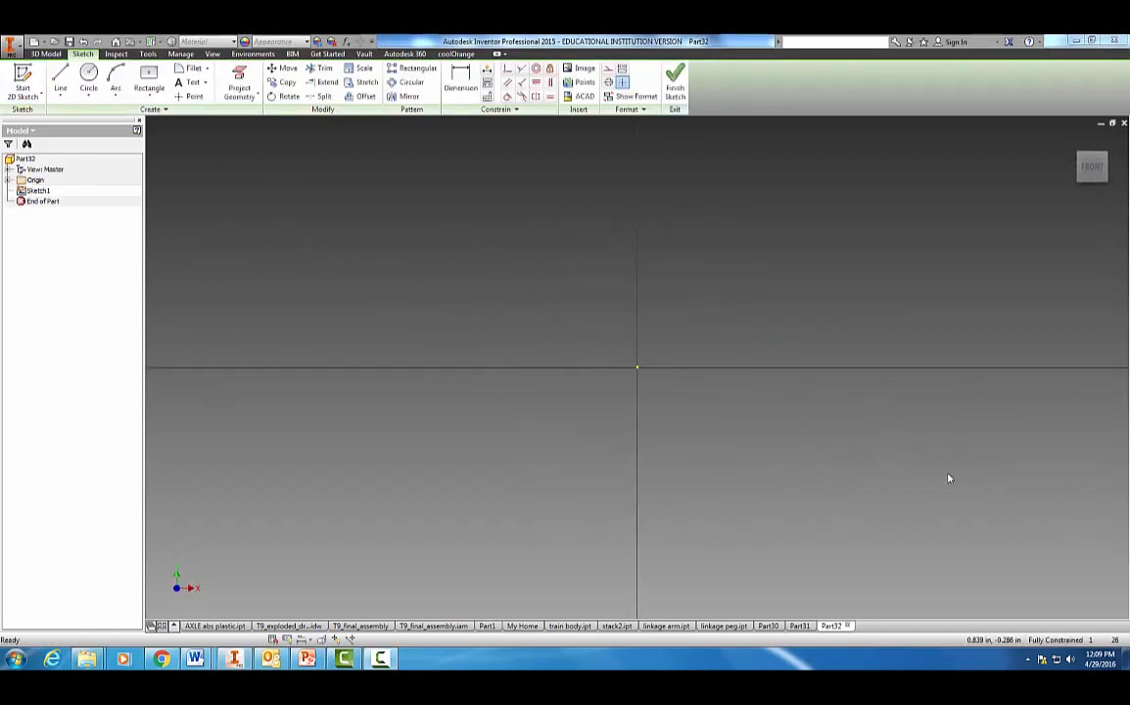
Step: Draw a 3.400 x 1.000 rectangle starting at the sketch origin
left_click(146, 97)
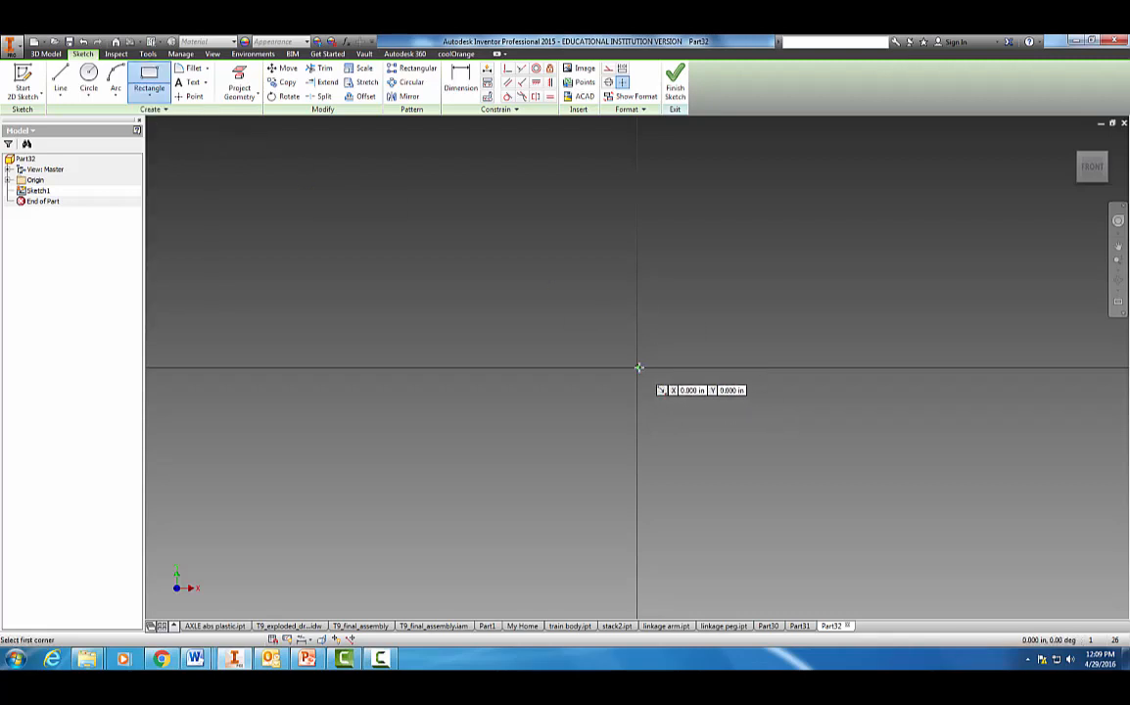
left_click_drag(637, 367, 890, 279)
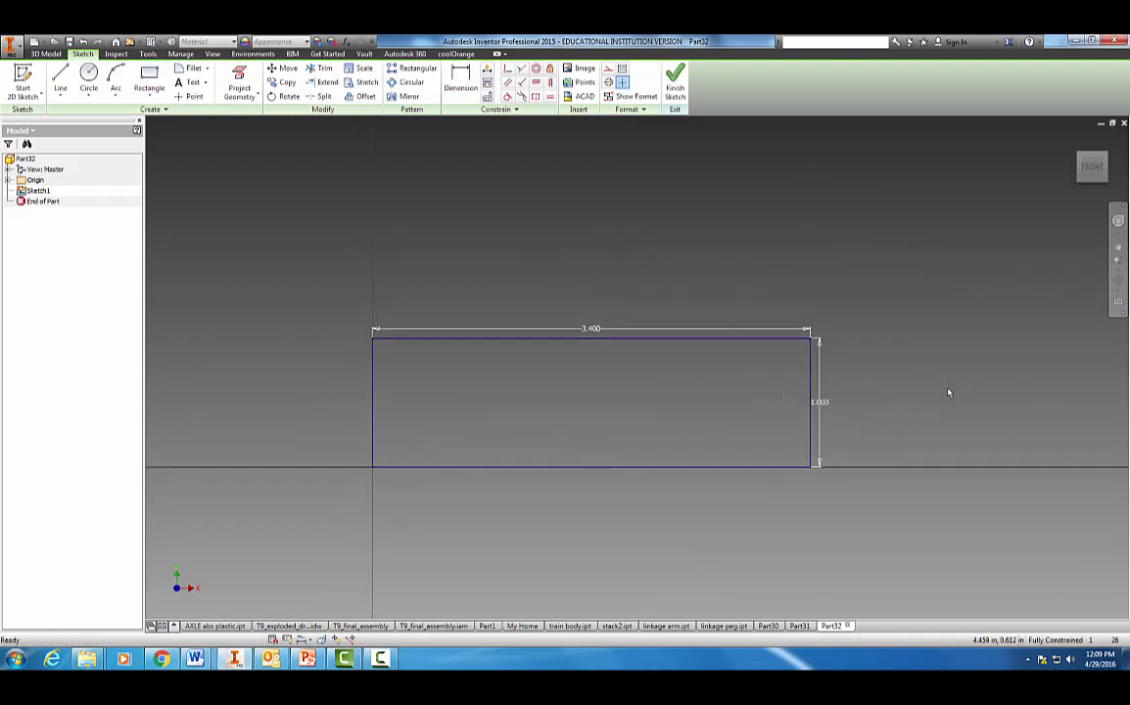
mouse_move(946, 399)
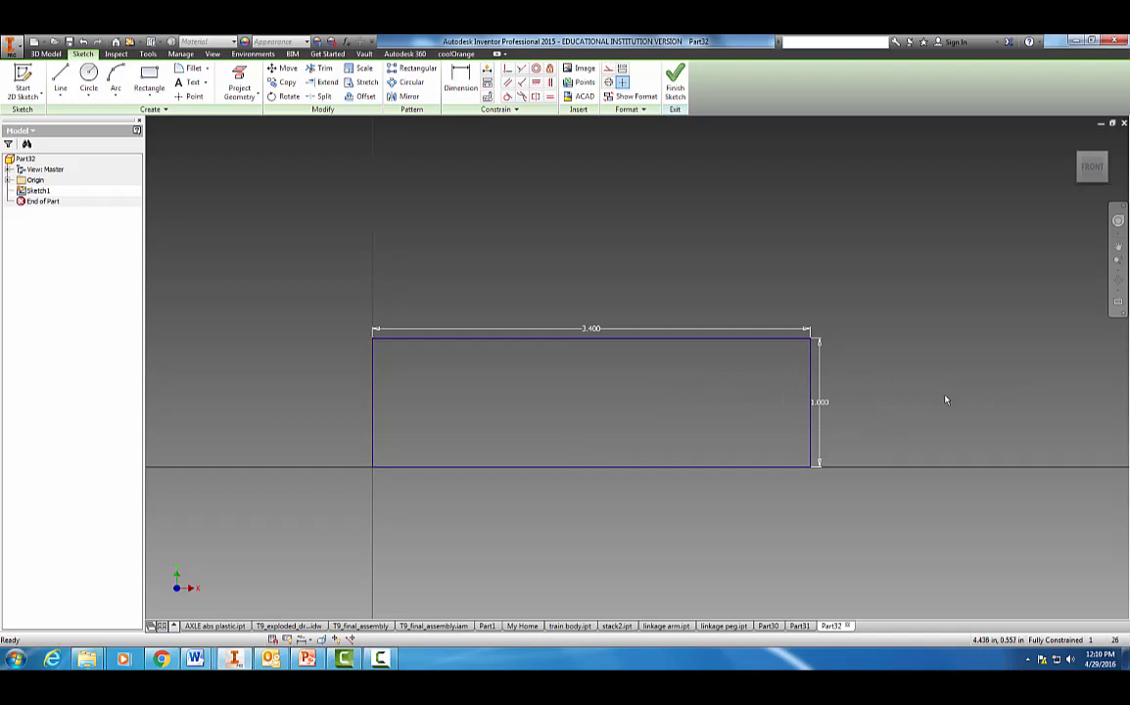
Step: Pick the Rectangle tool again for the groove rectangles on the top edge
left_click(148, 81)
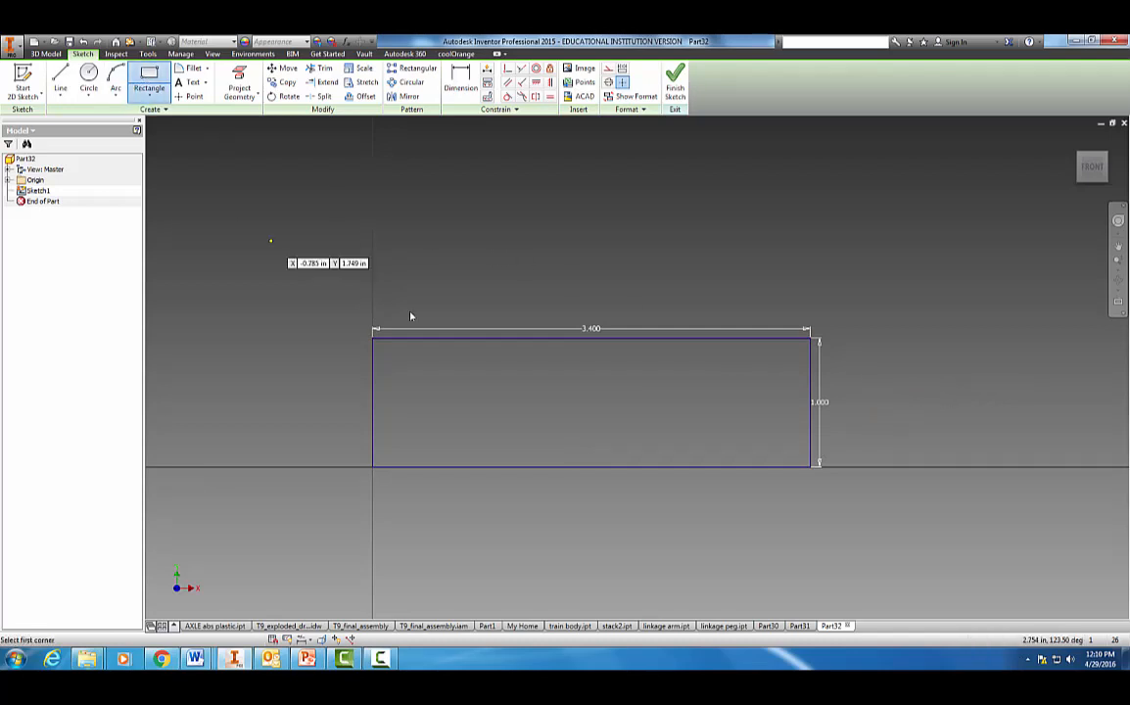
mouse_move(418, 338)
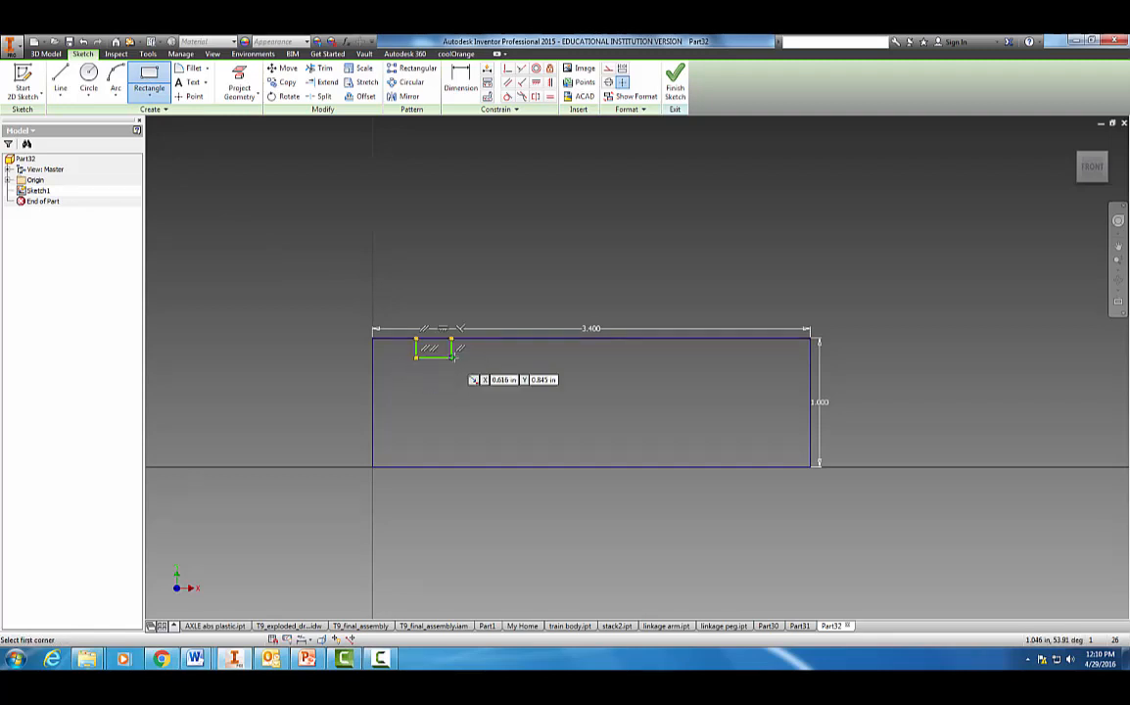
mouse_move(703, 340)
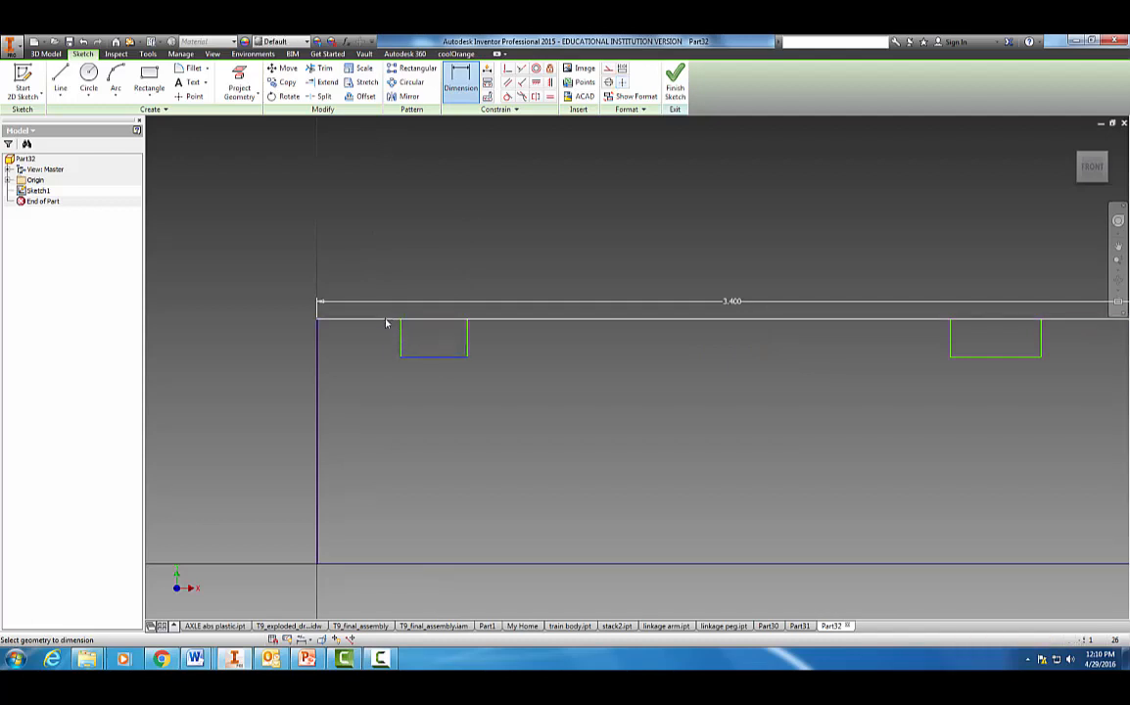
Step: Dimension both grooves .188 deep with .400 and .750 offsets from the ends
left_click(284, 338)
type(".188")
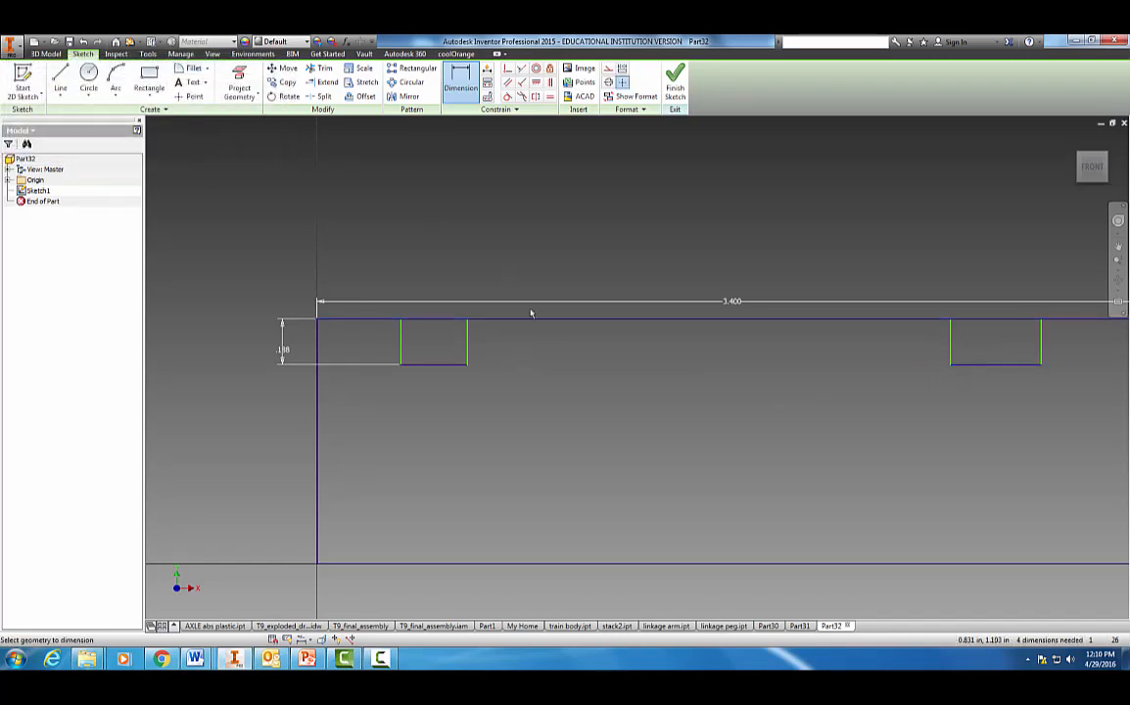
mouse_move(536, 336)
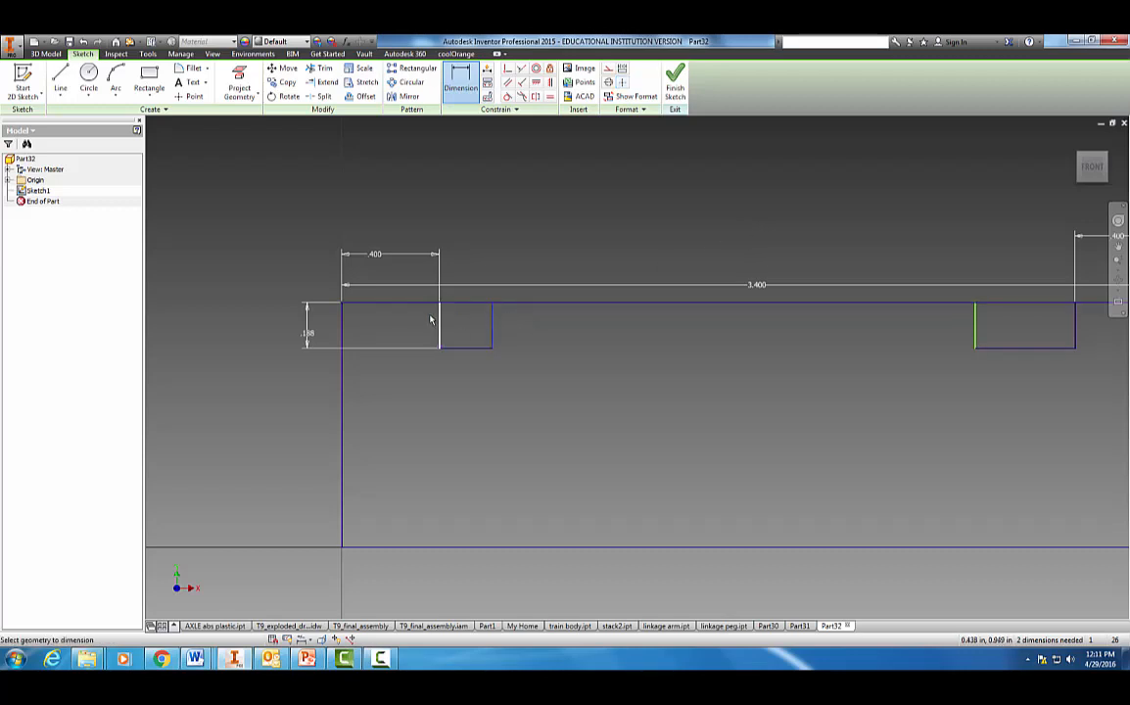
left_click(372, 254)
type(".7")
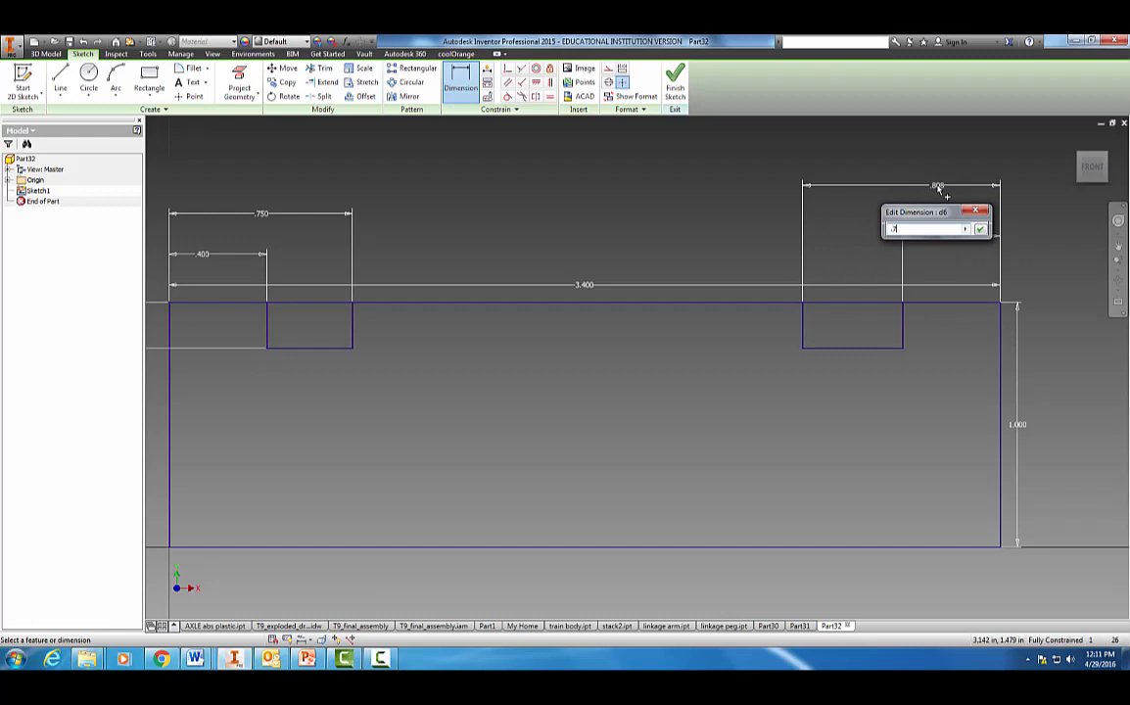
left_click(983, 228)
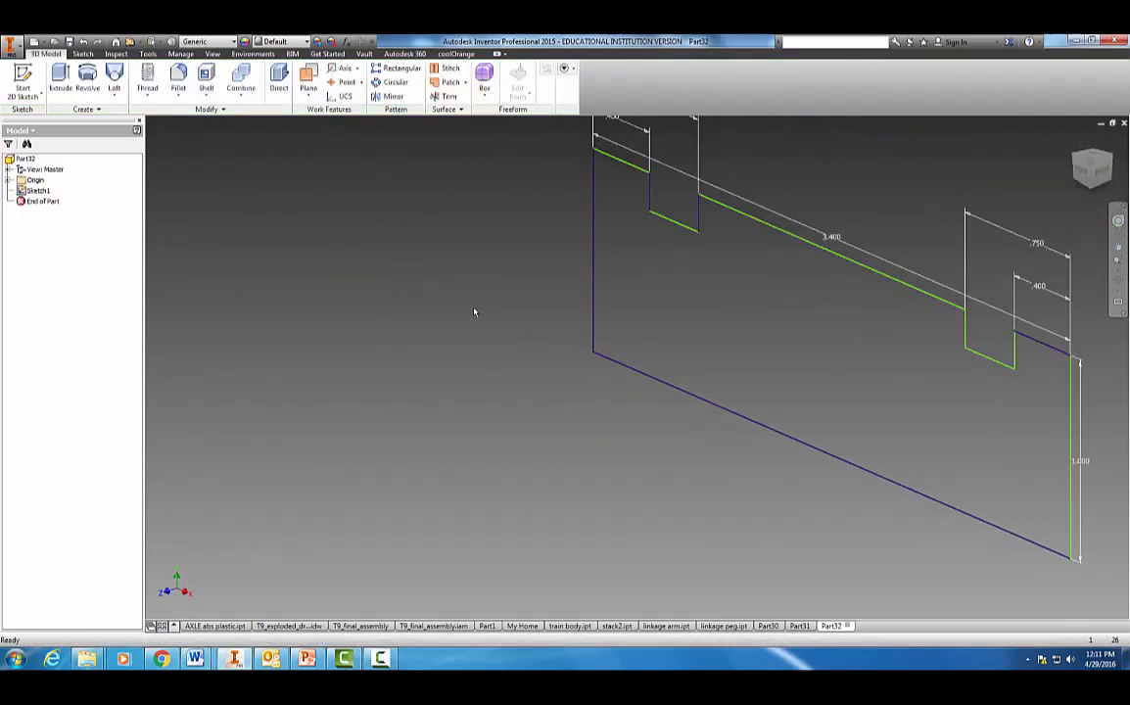
Step: Extrude the grooved cross-section profile into a long solid track
left_click(64, 82)
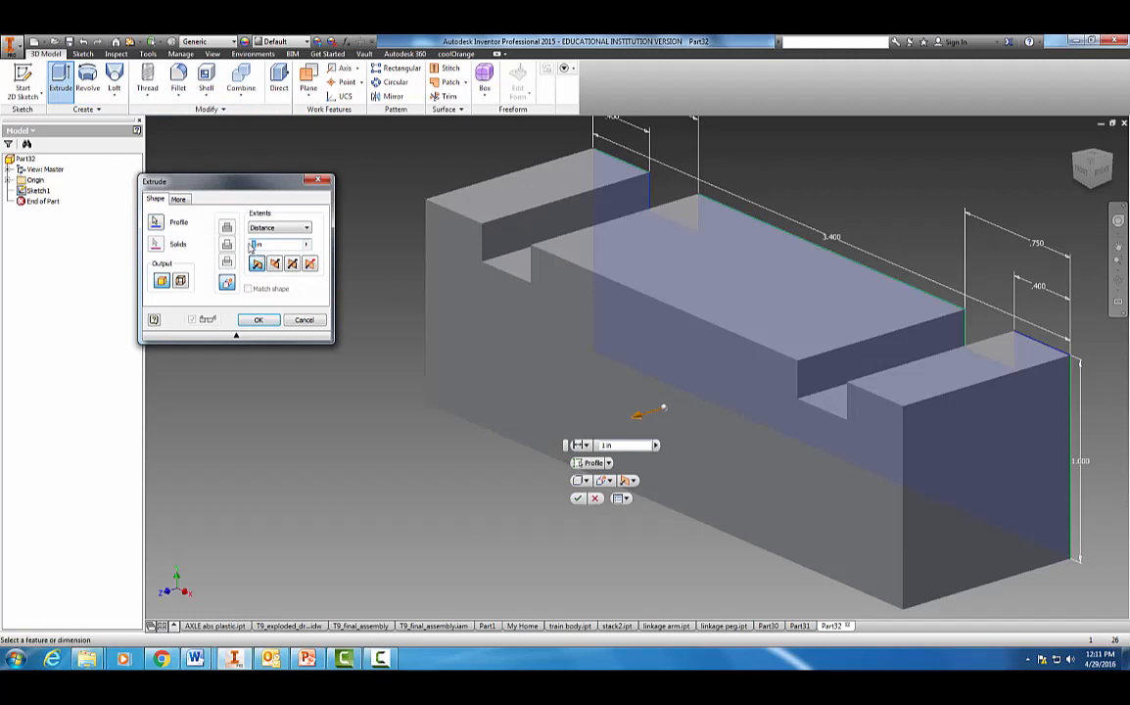
left_click(257, 319)
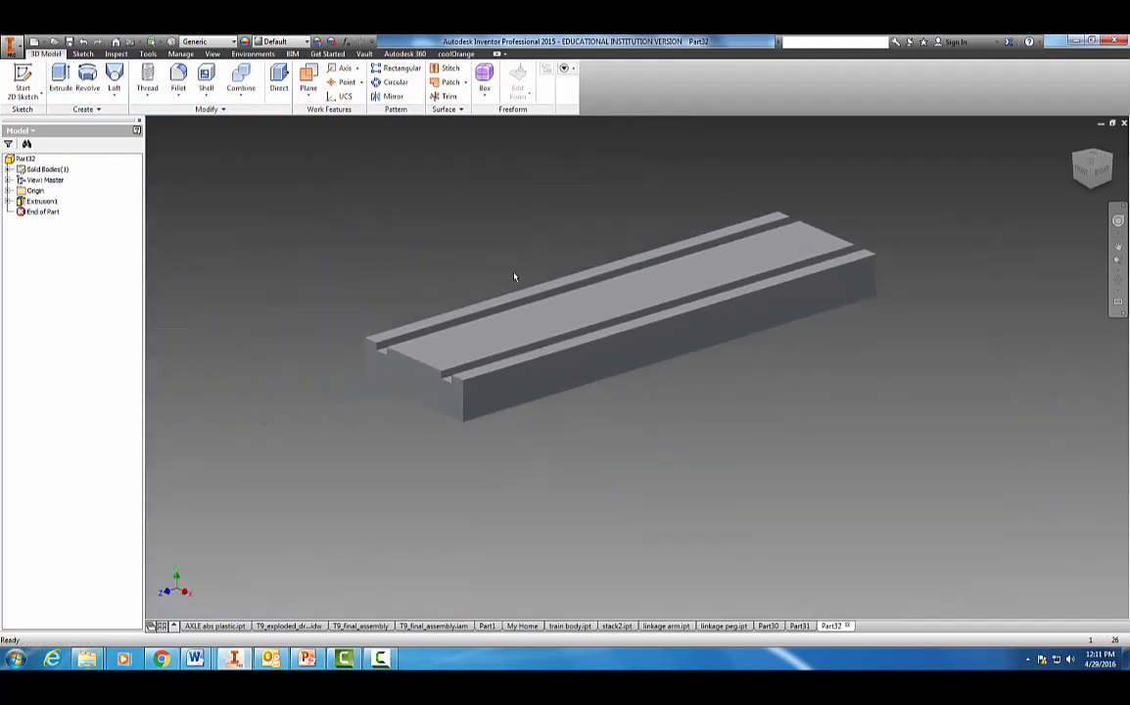
mouse_move(850, 473)
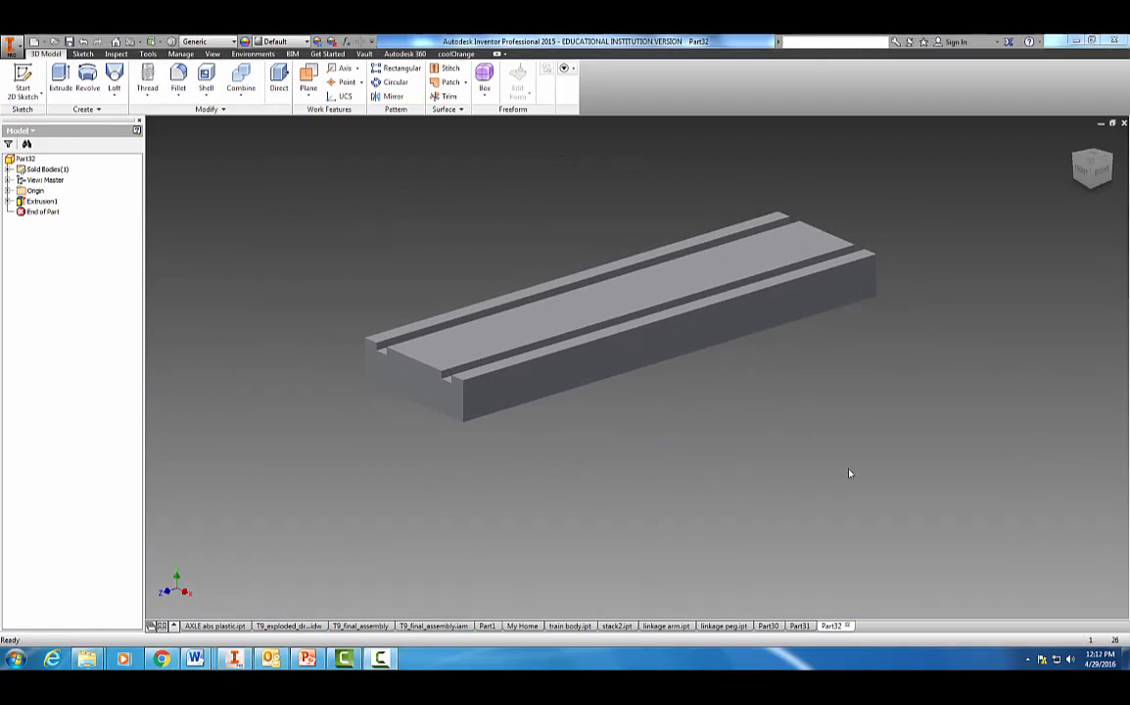
Step: Sketch a 1.500-diameter circle on the top face, 1.000 and 1.700 from the edges
left_click(617, 313)
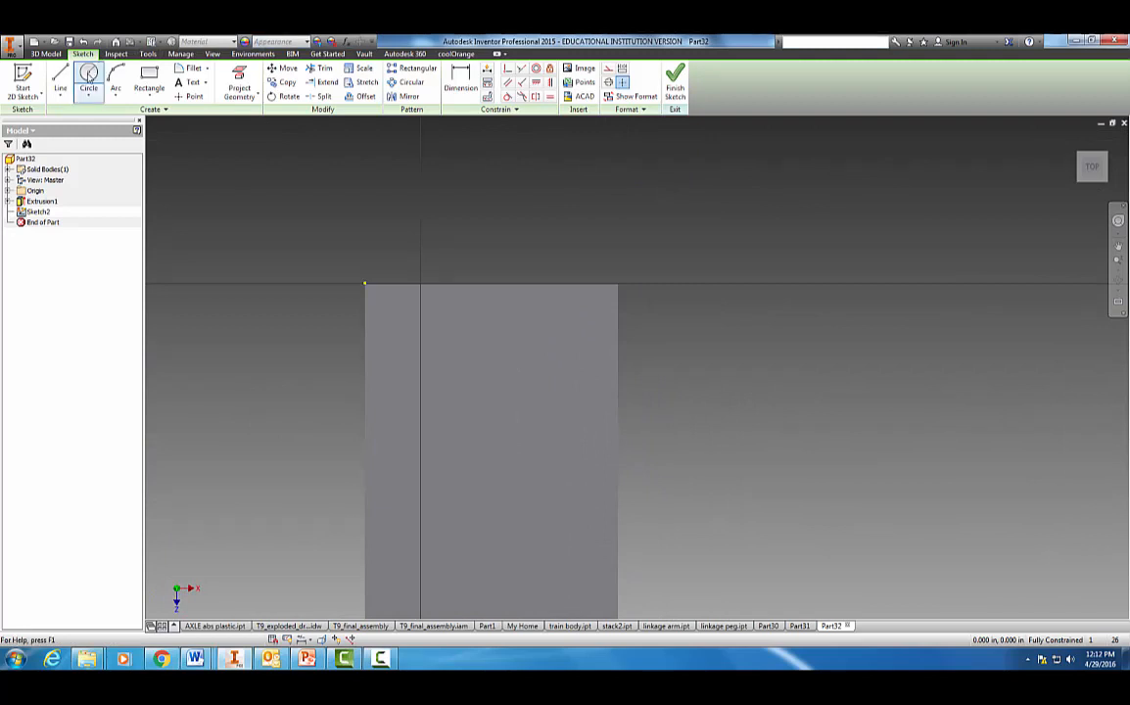
mouse_move(501, 382)
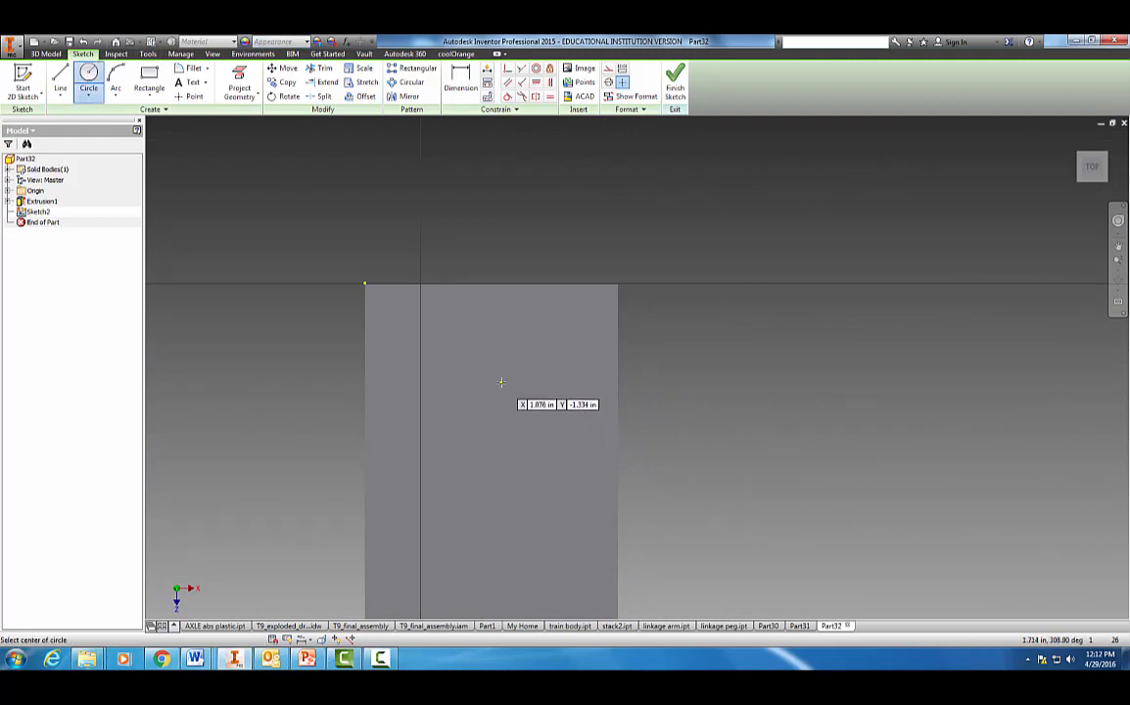
left_click(501, 382)
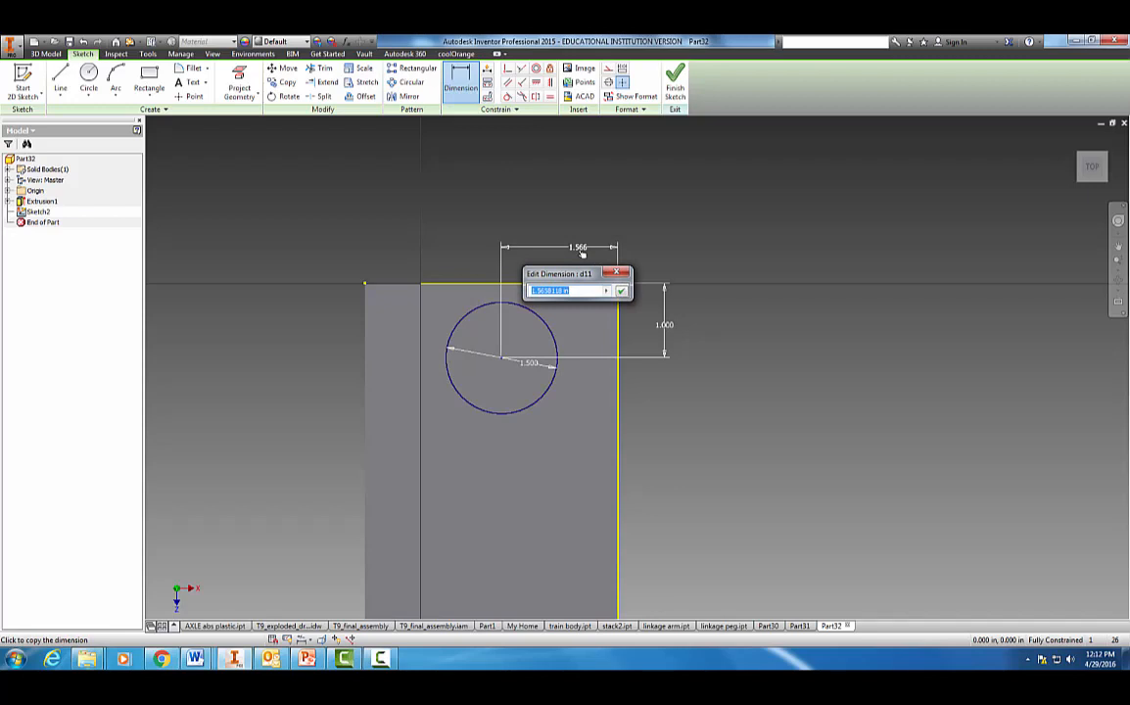
type("1.7")
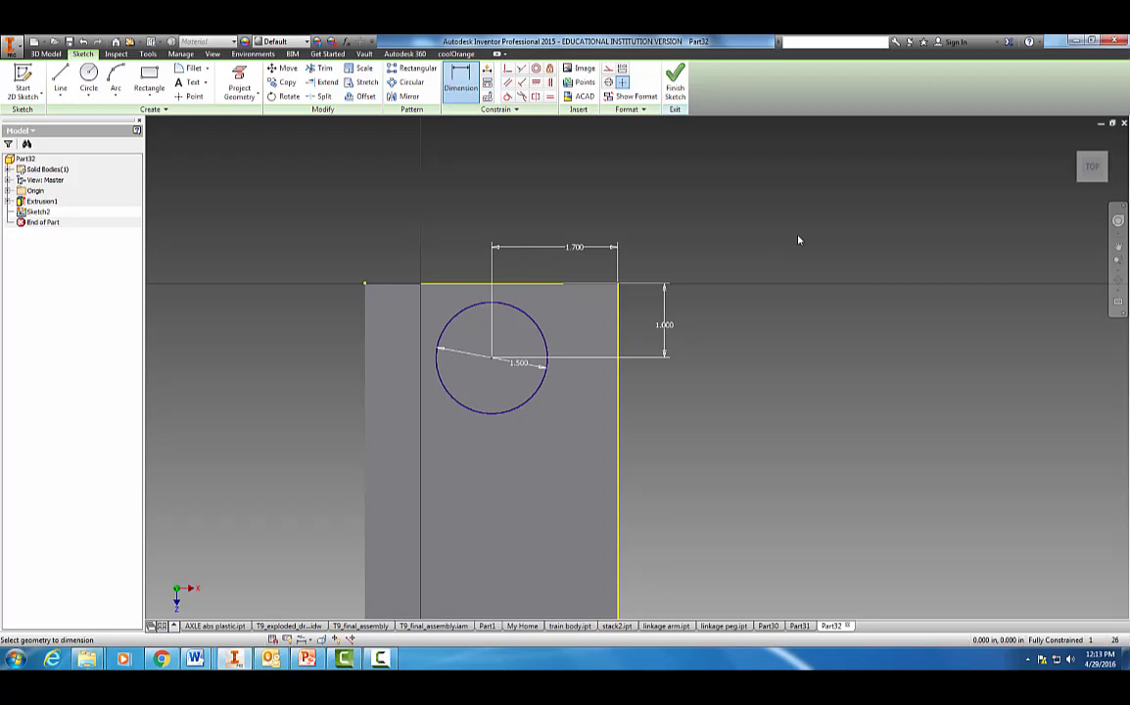
left_click(149, 97)
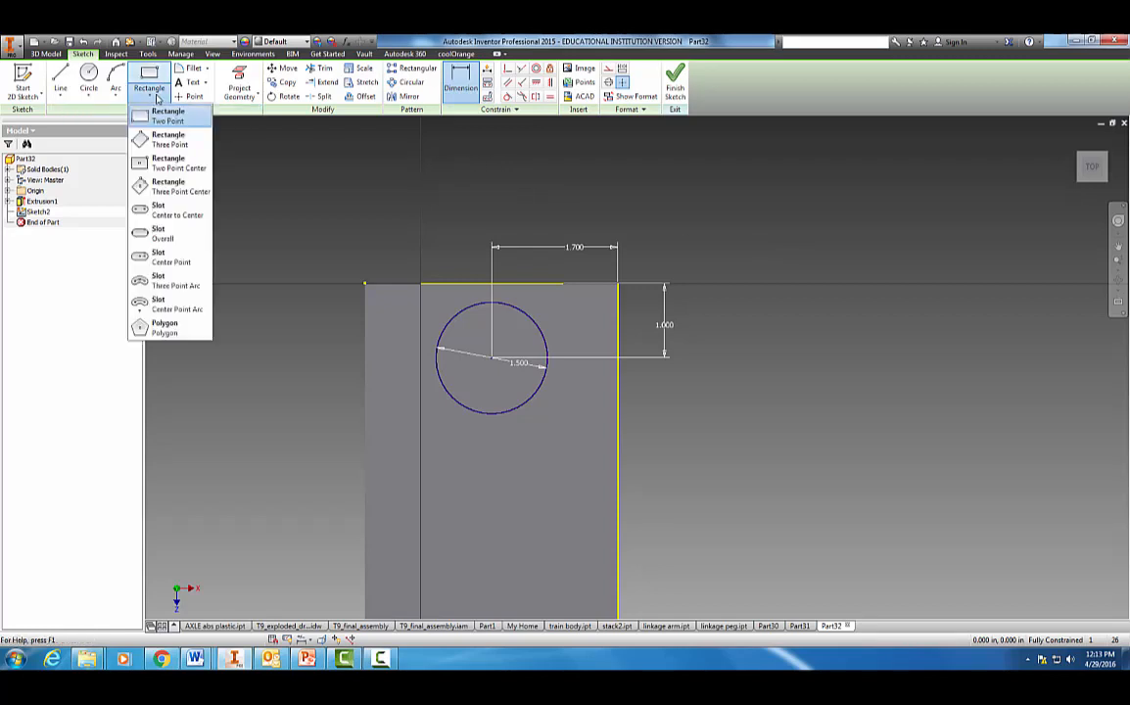
Step: Choose the center-point rectangle tool for the .650-wide slot
left_click(163, 120)
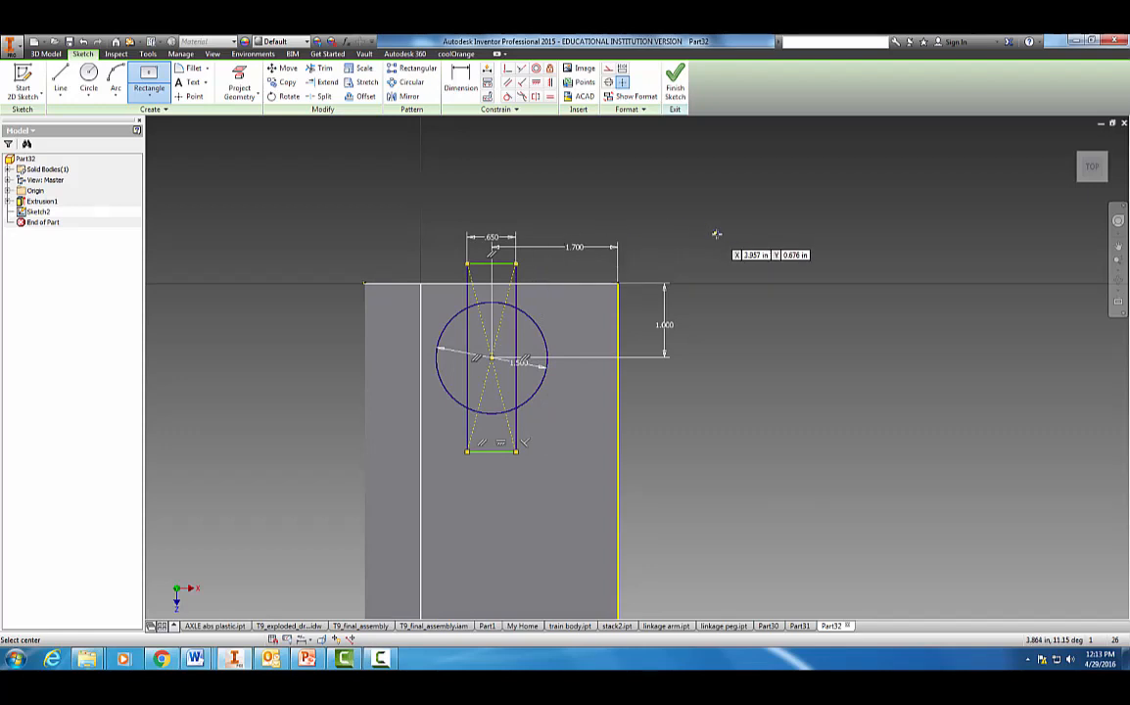
mouse_move(715, 234)
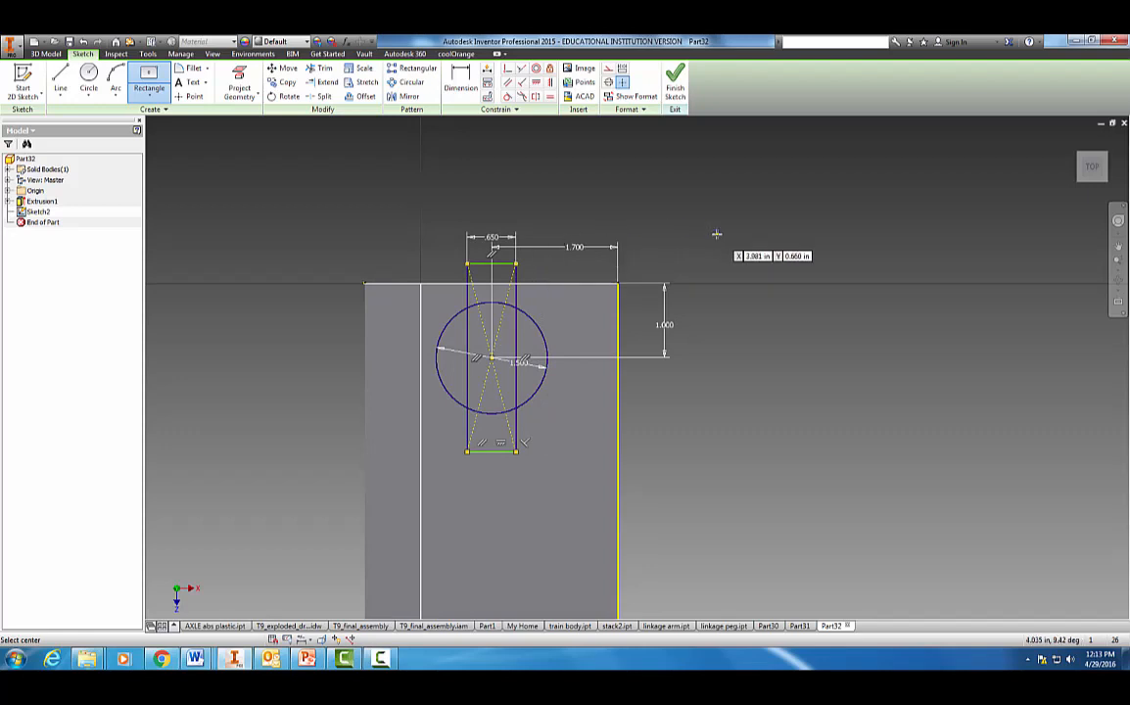
mouse_move(717, 235)
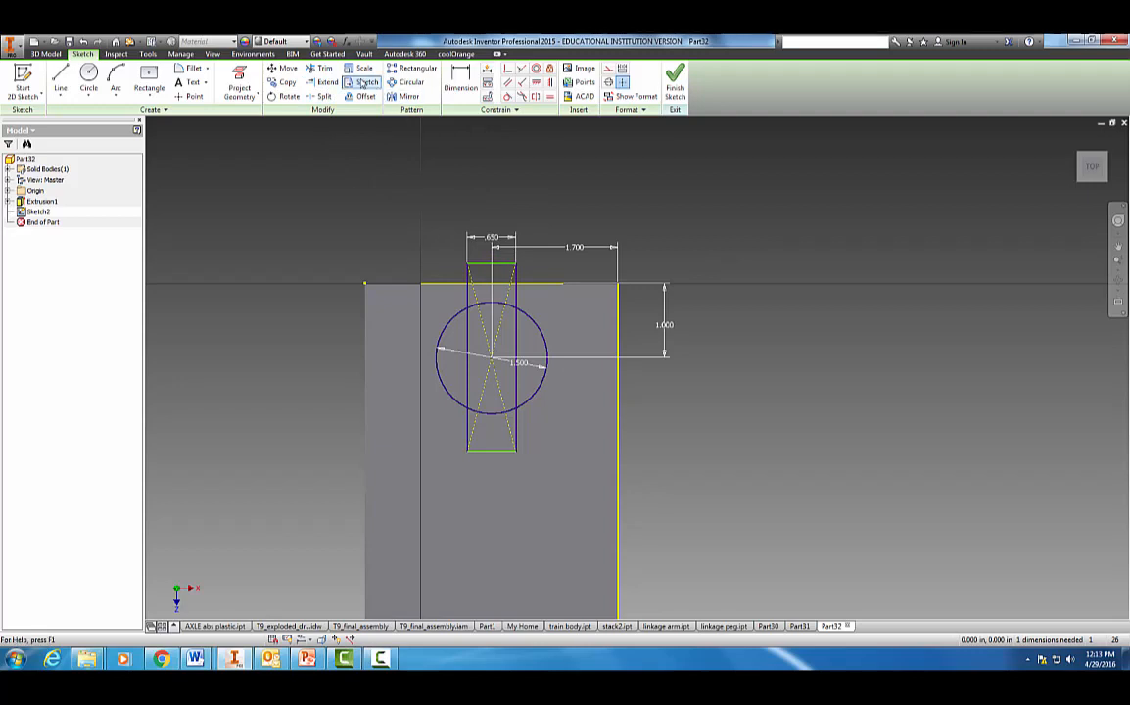
Step: Trim the slot sides below the circle and the lines inside it into a keyhole
left_click(324, 68)
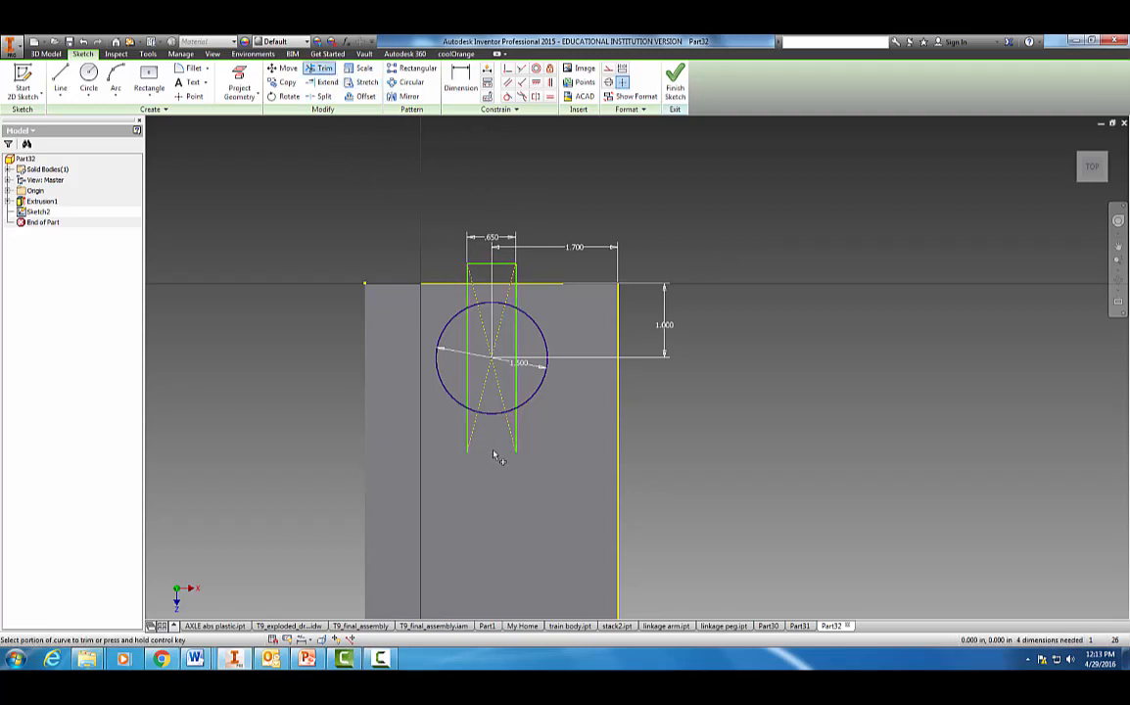
left_click(495, 455)
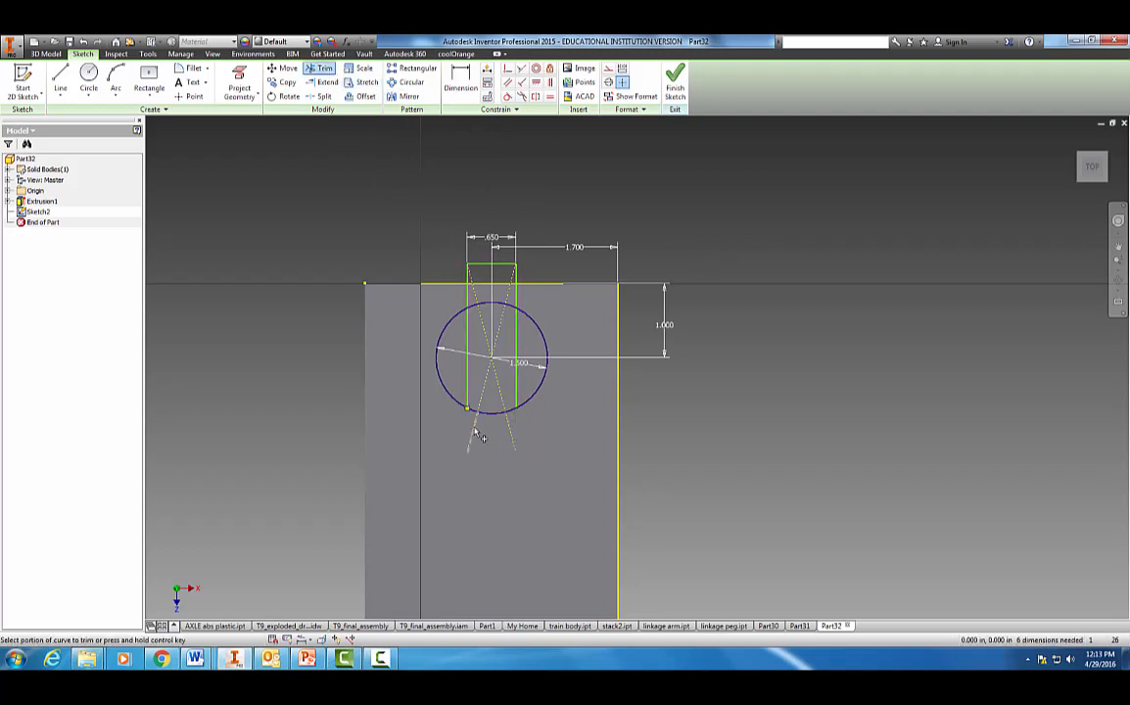
left_click(480, 436)
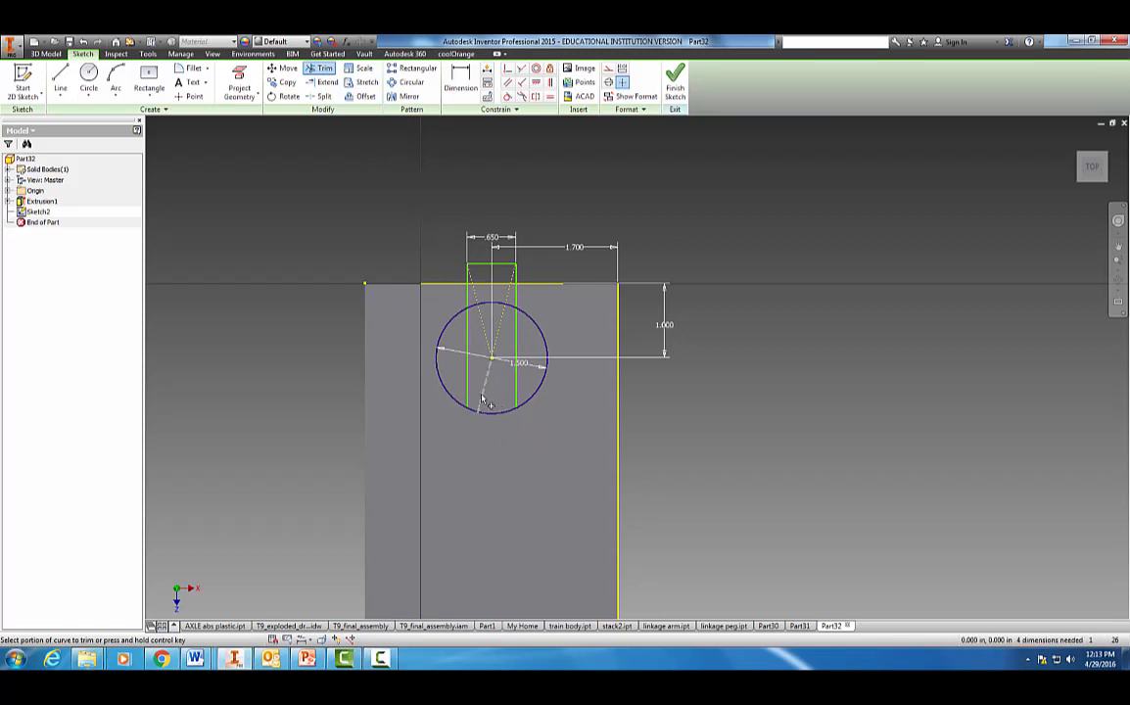
left_click(483, 397)
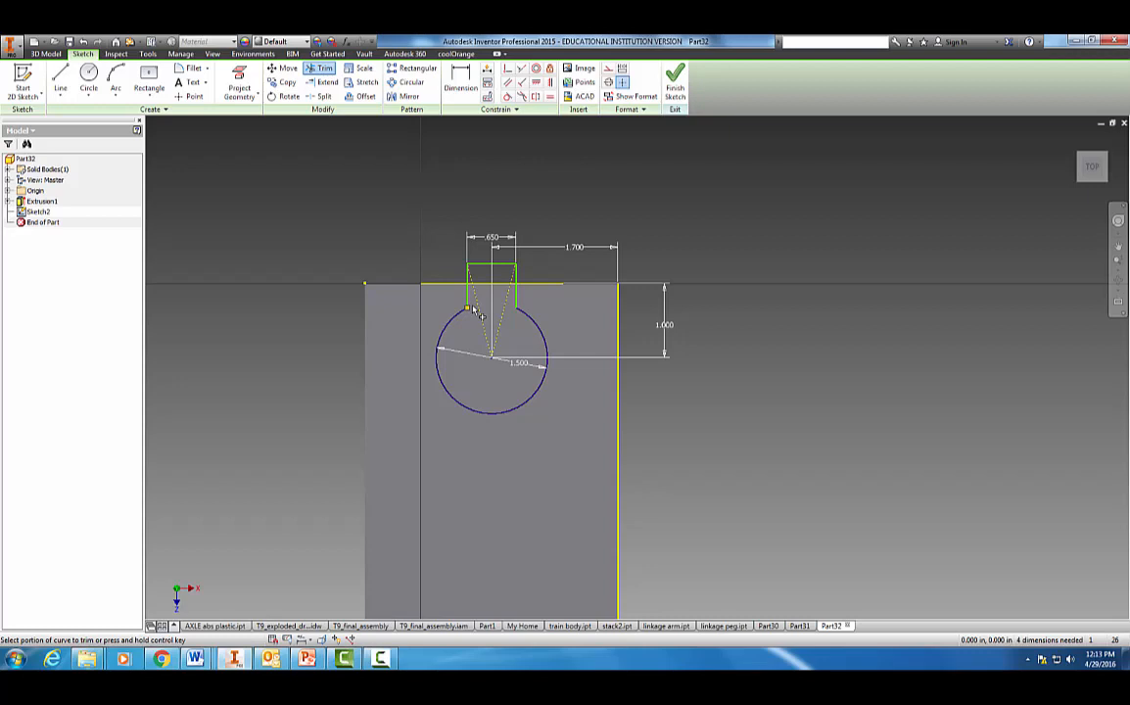
left_click(475, 312)
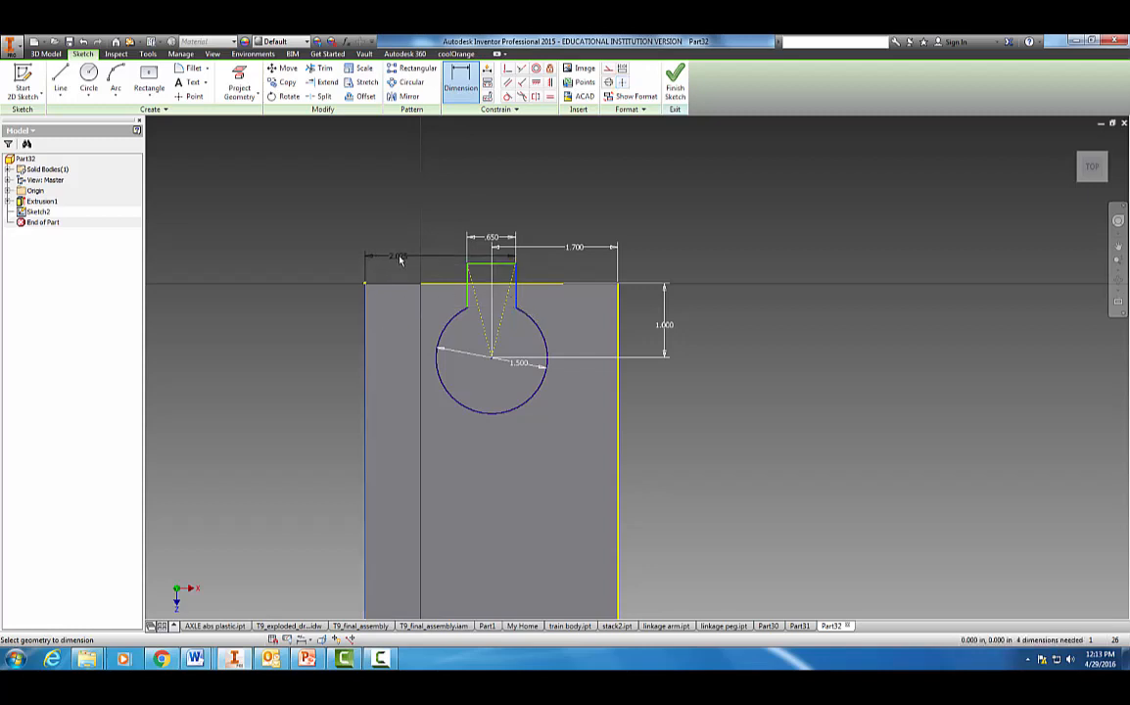
Step: Locate the slot 2.025 from the track edge and dismiss the failed dimension warning
left_click(399, 260)
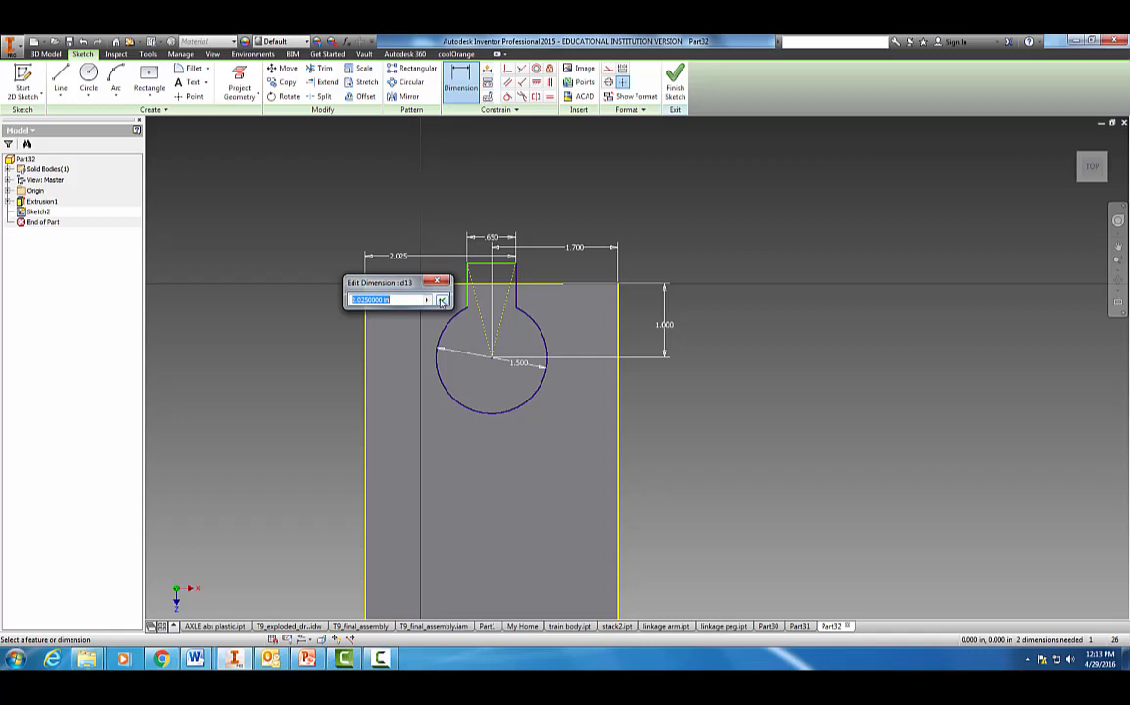
left_click(439, 299)
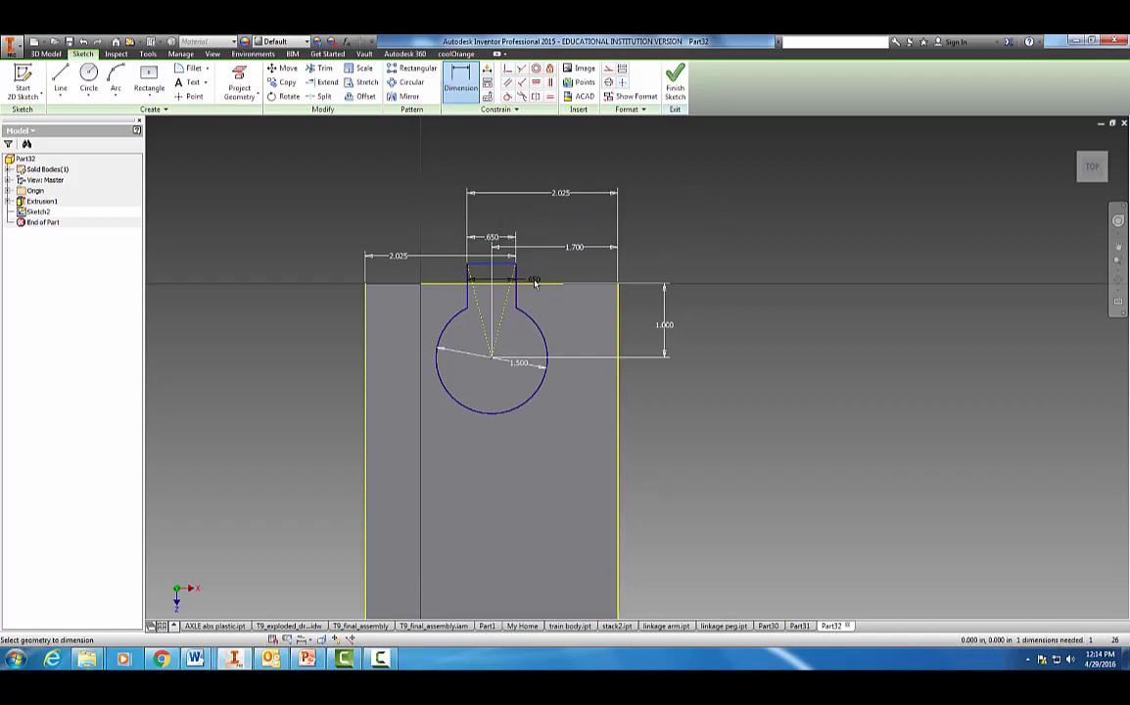
left_click(529, 281)
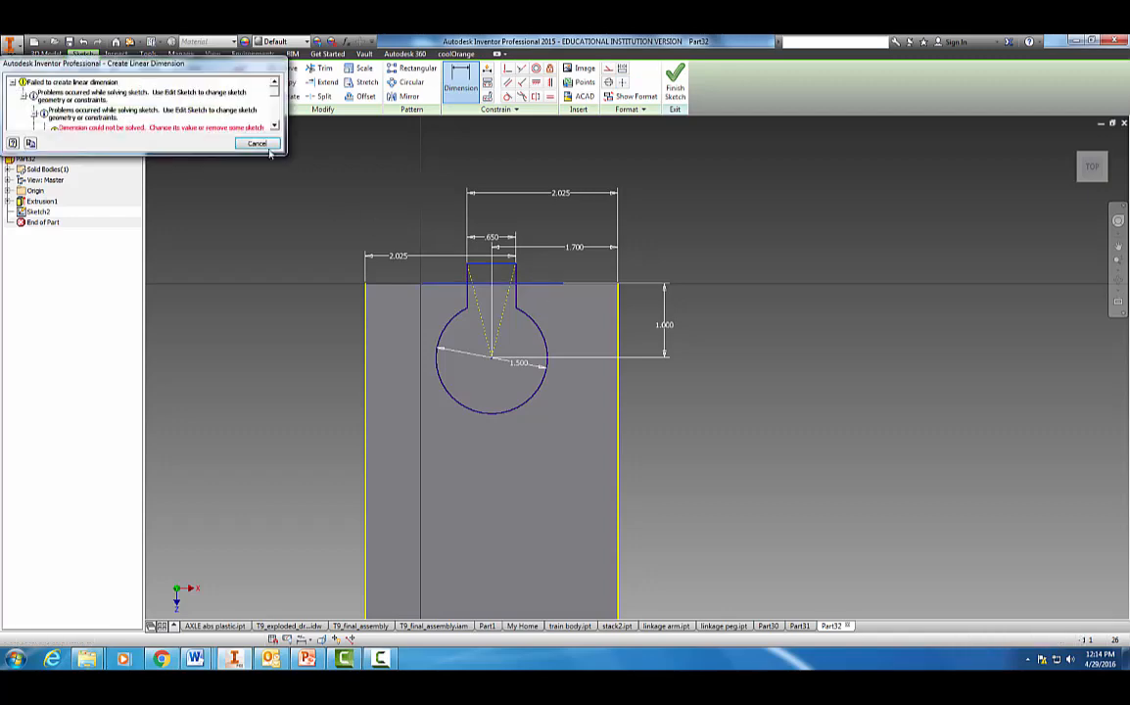
left_click(256, 144)
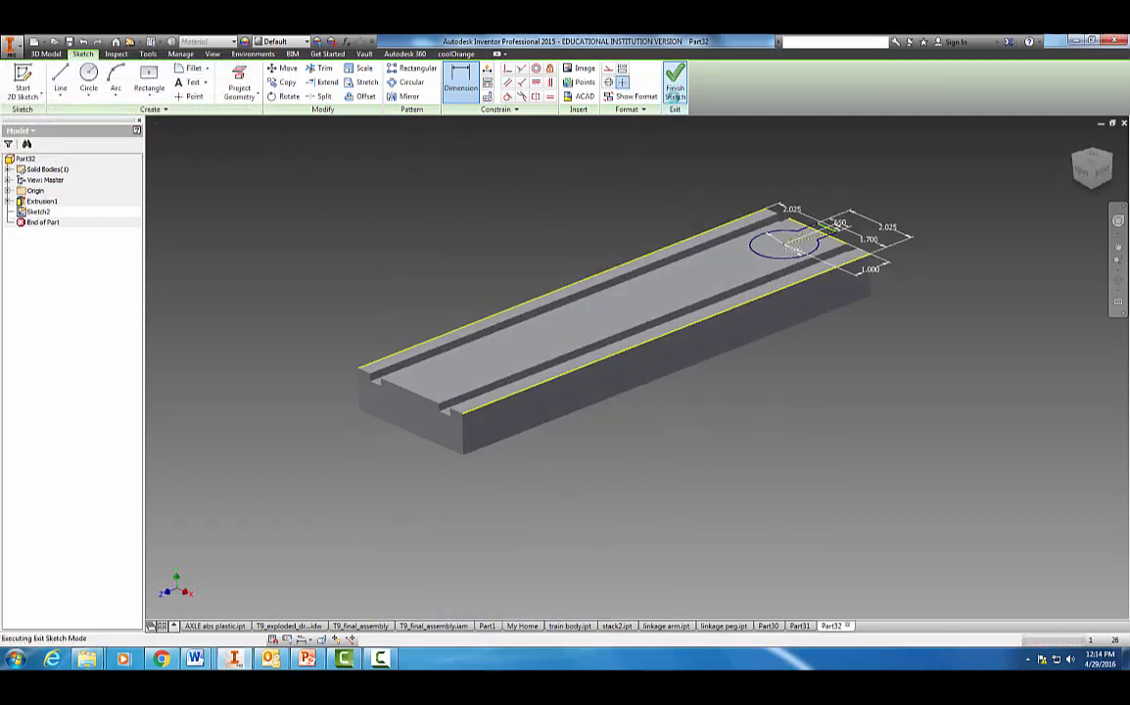
Step: Extrude-cut the keyhole profile through the whole track with All extents
left_click(674, 80)
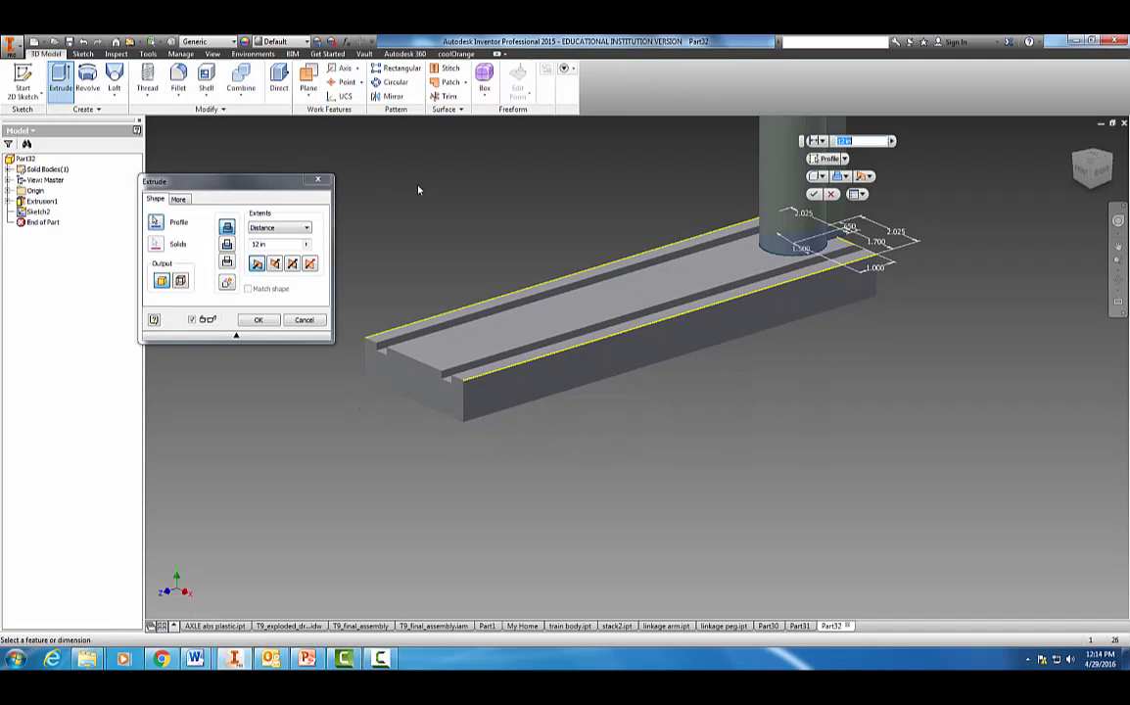
left_click(307, 228)
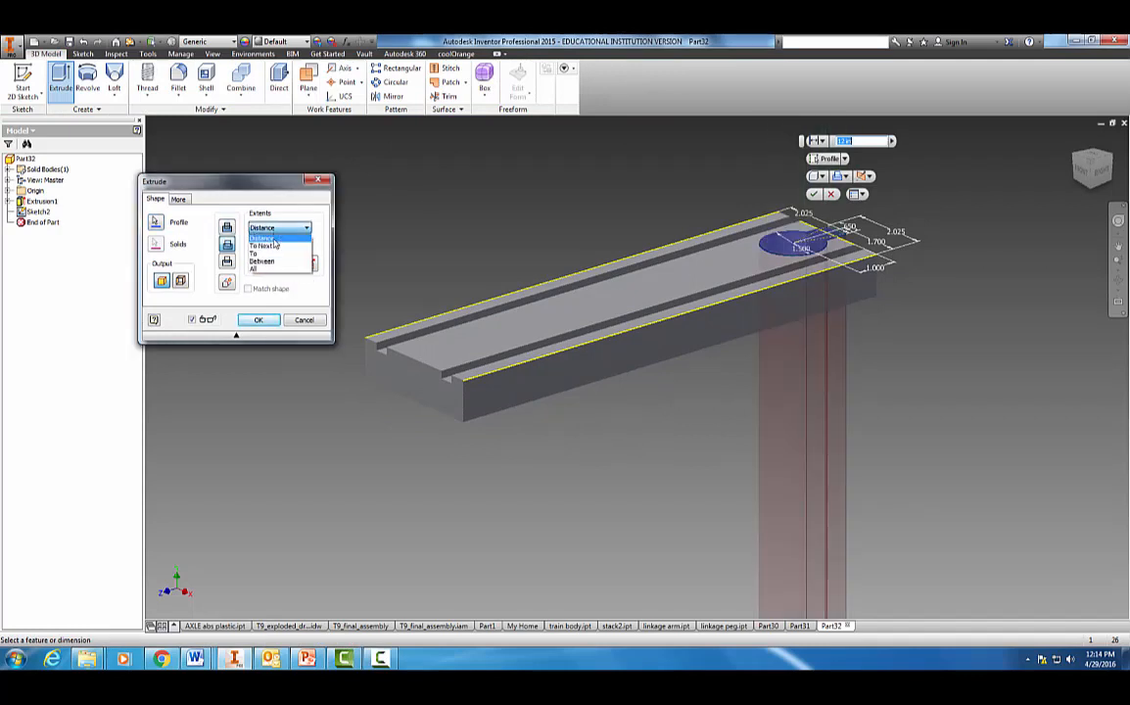
left_click(259, 320)
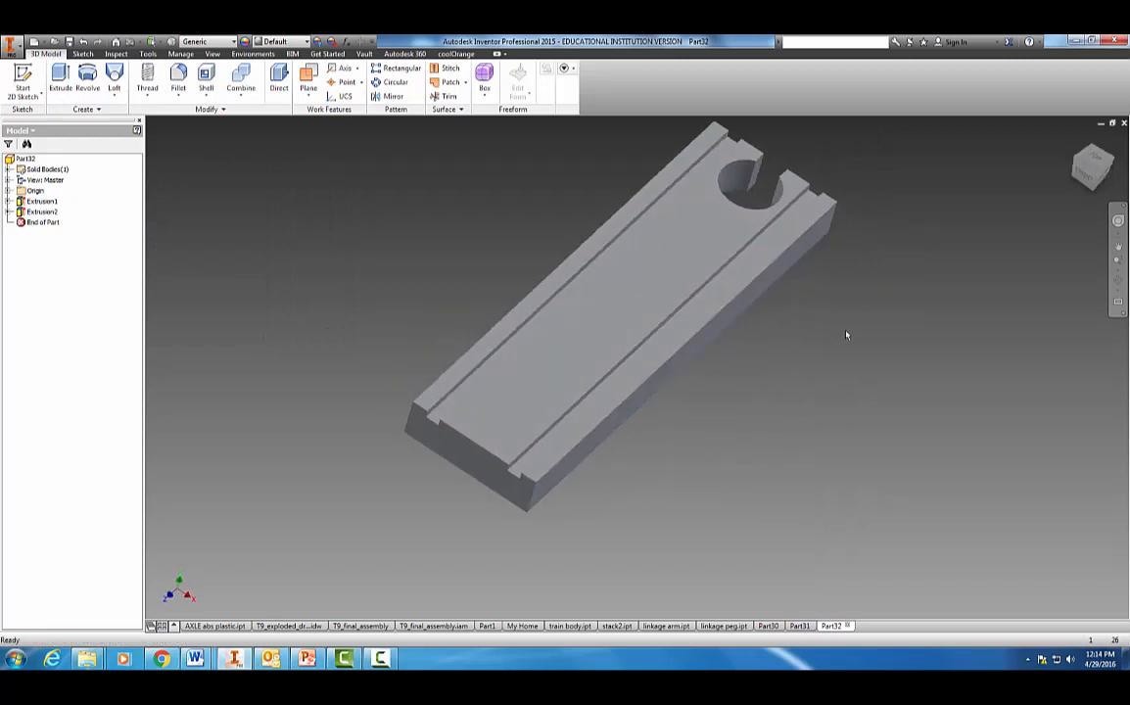
left_click(183, 76)
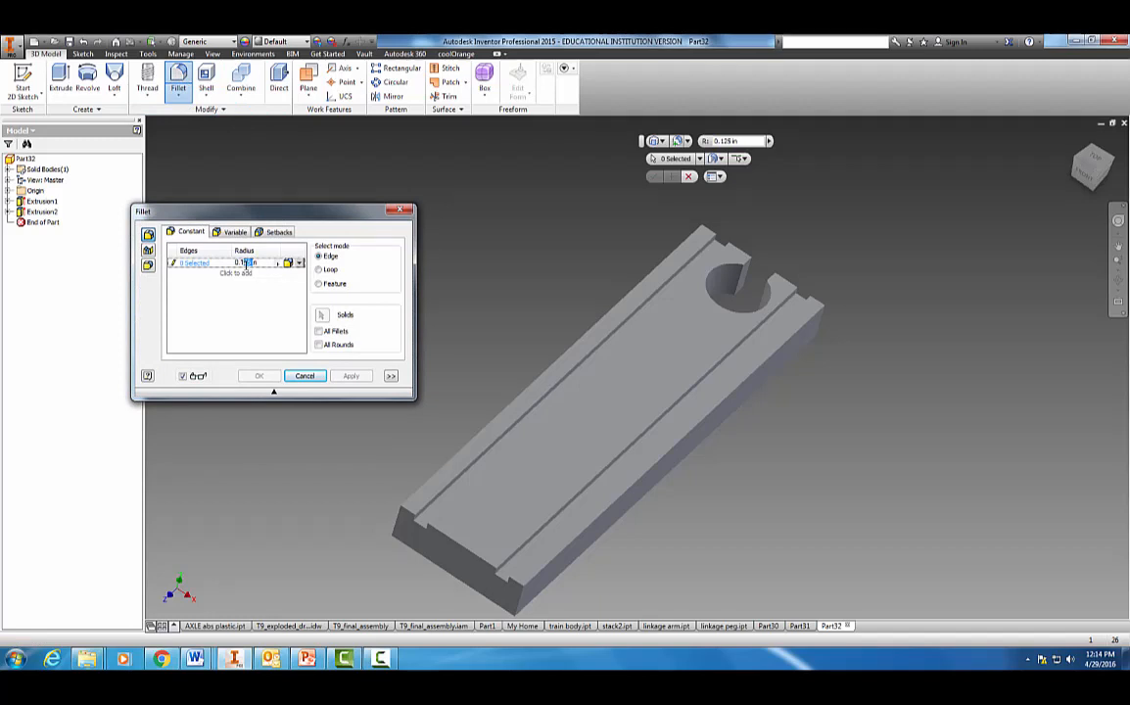
Step: Fillet the two edges at the keyhole's neck with a 0.19 in radius
left_click(737, 287)
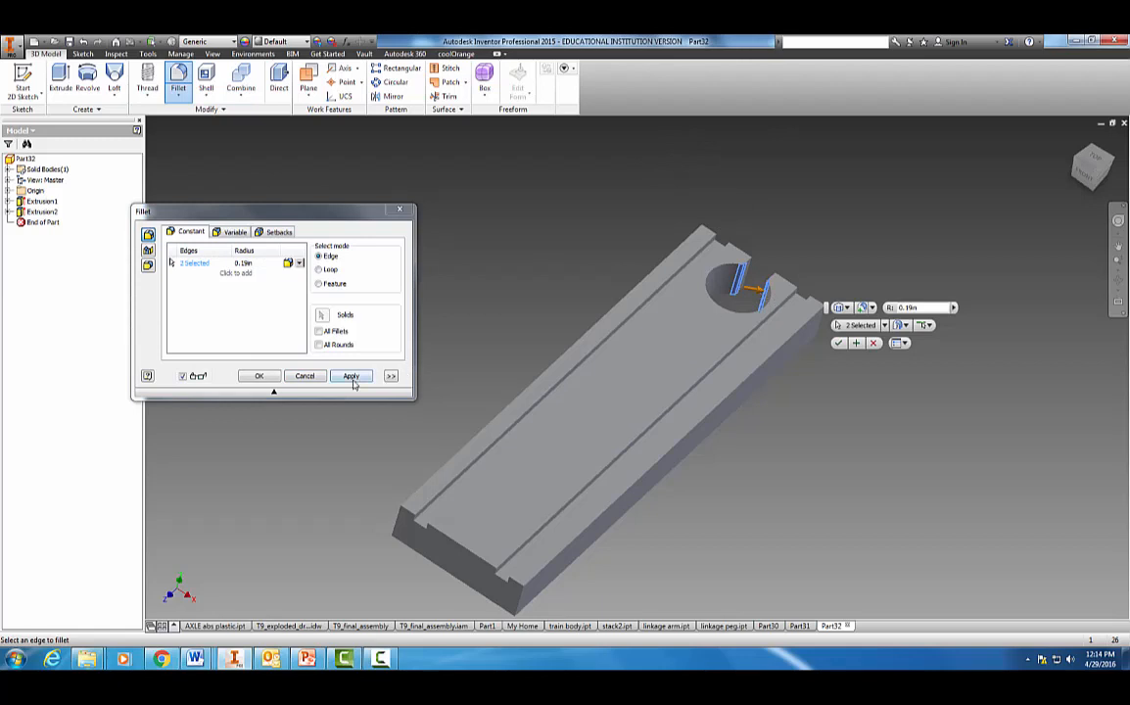
left_click(351, 376)
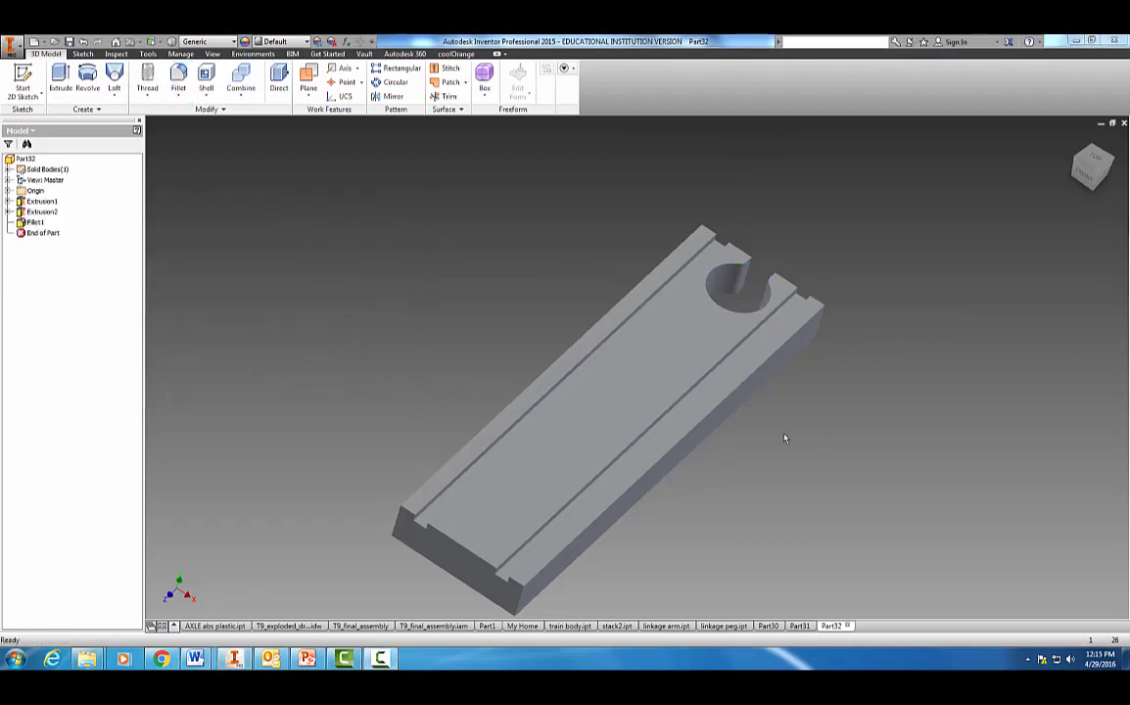
Step: Start a new sketch and place a circle just beyond the track end
left_click(62, 81)
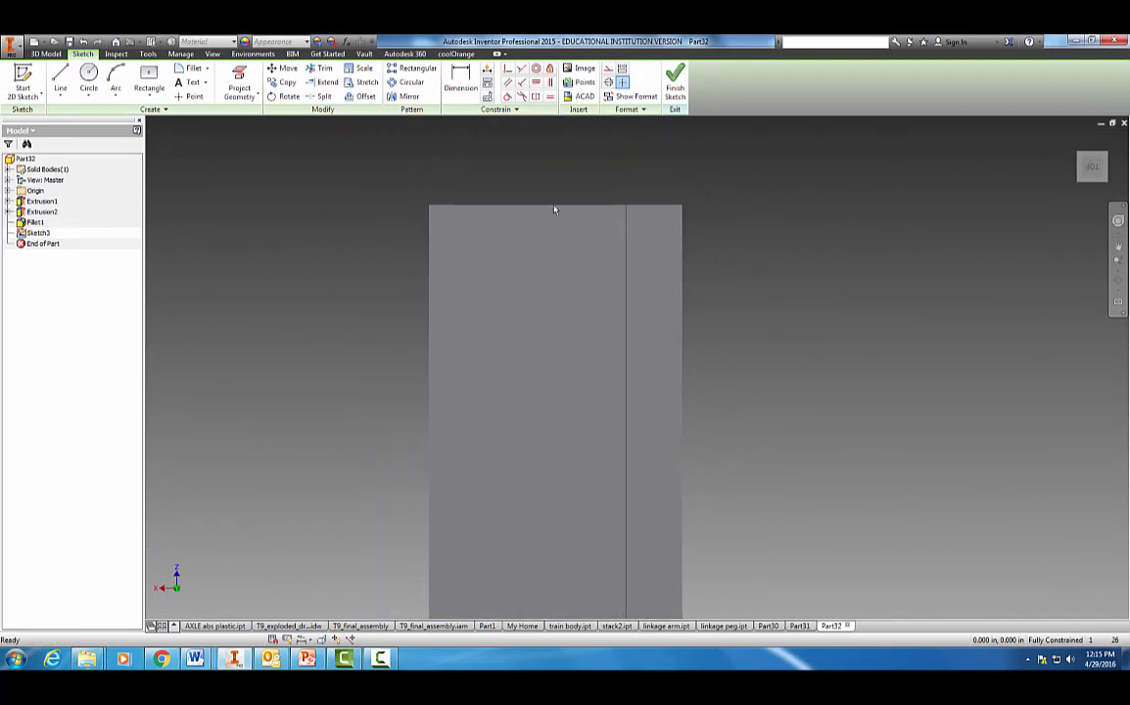
mouse_move(790, 360)
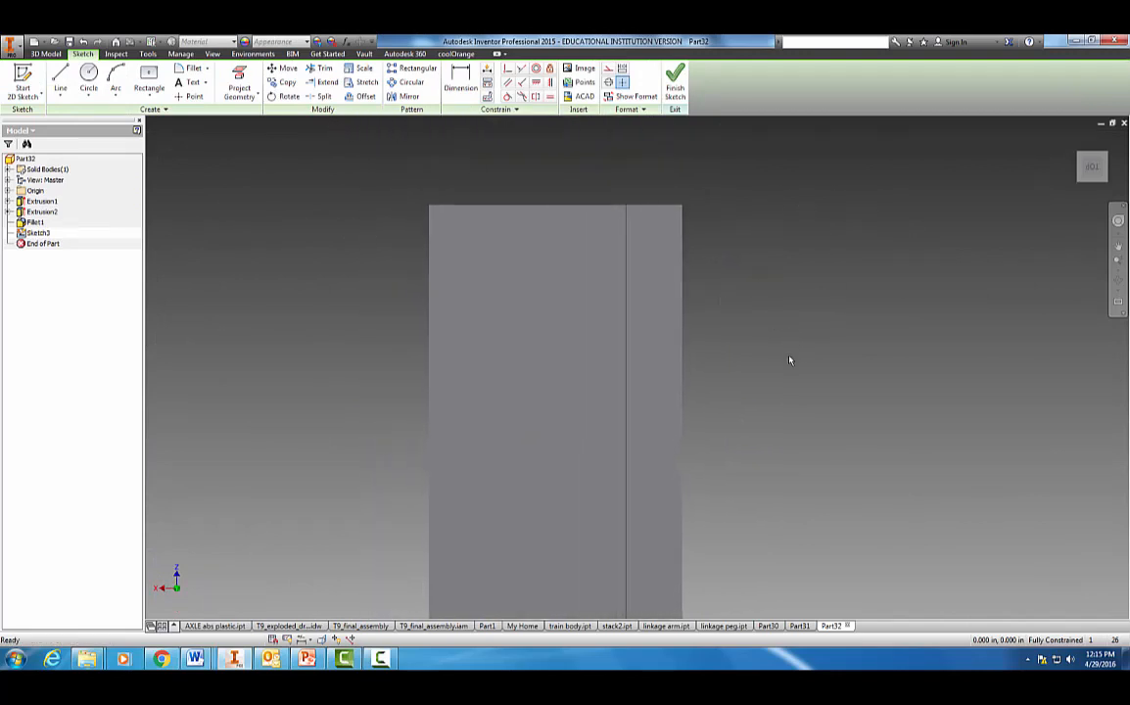
left_click_drag(790, 361, 825, 442)
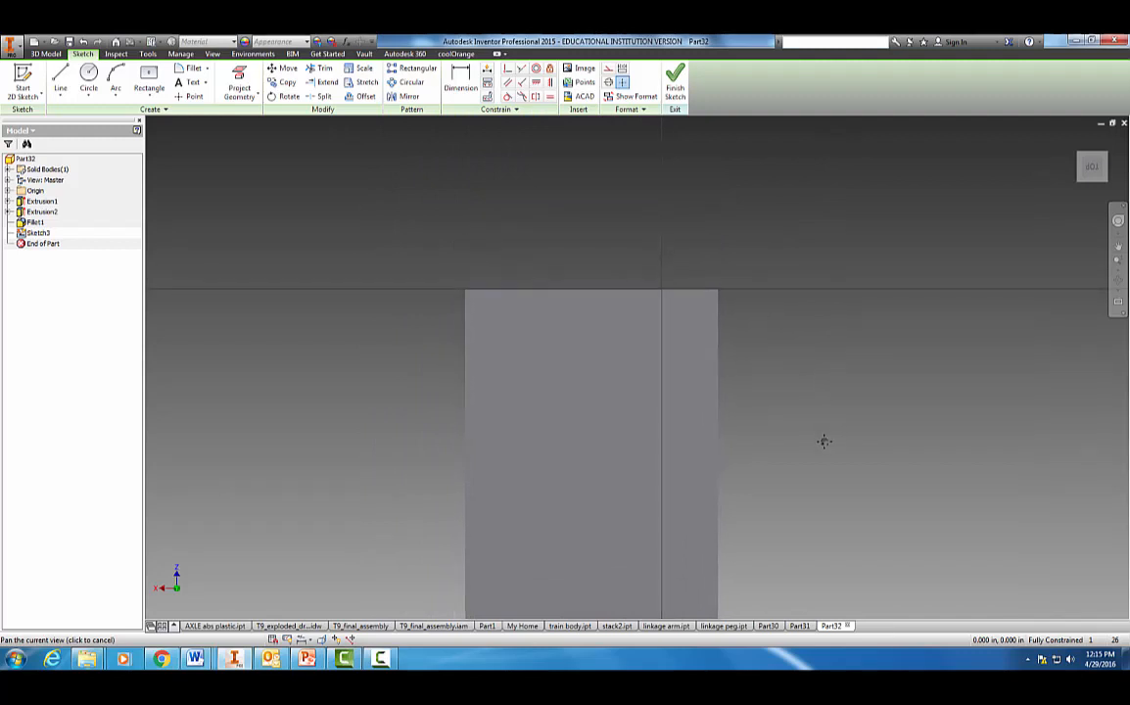
left_click(94, 78)
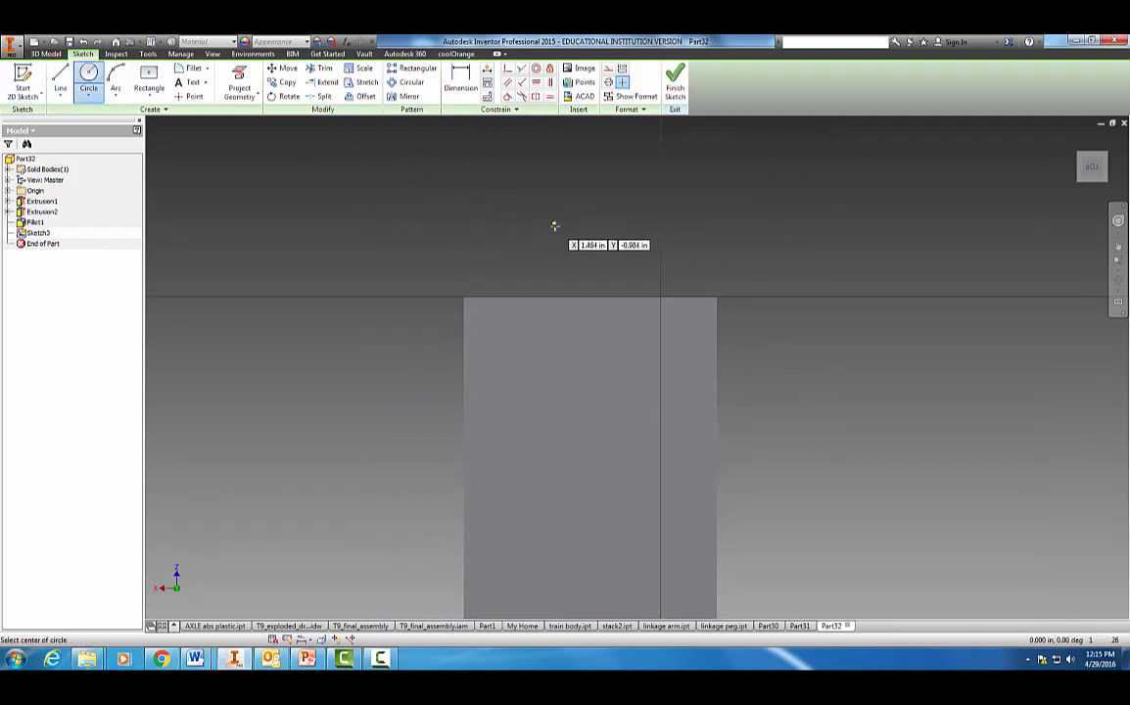
mouse_move(585, 247)
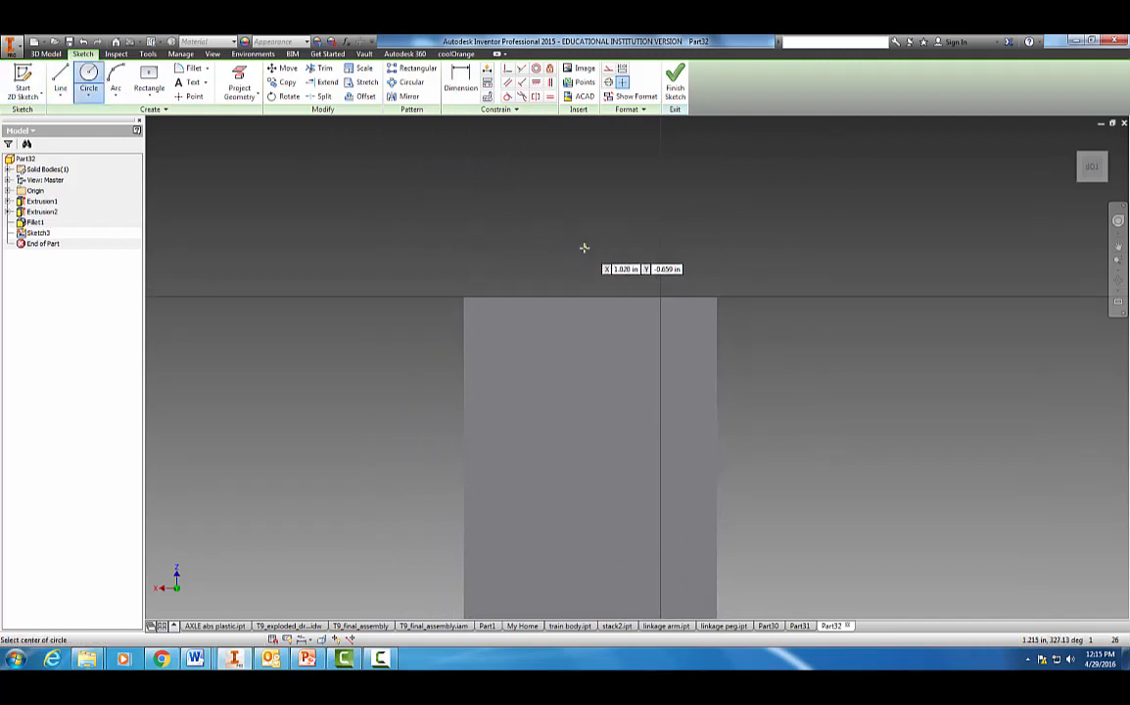
left_click(583, 252)
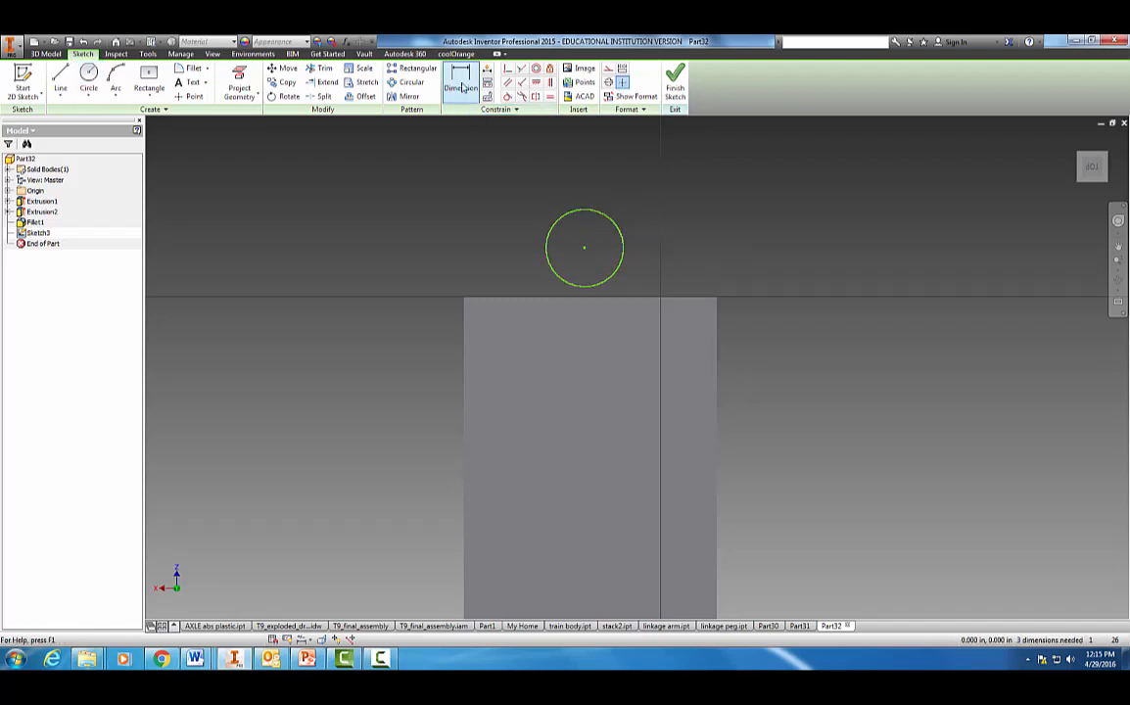
Step: Dimension the peg circle's diameter to 1.500
left_click(622, 217)
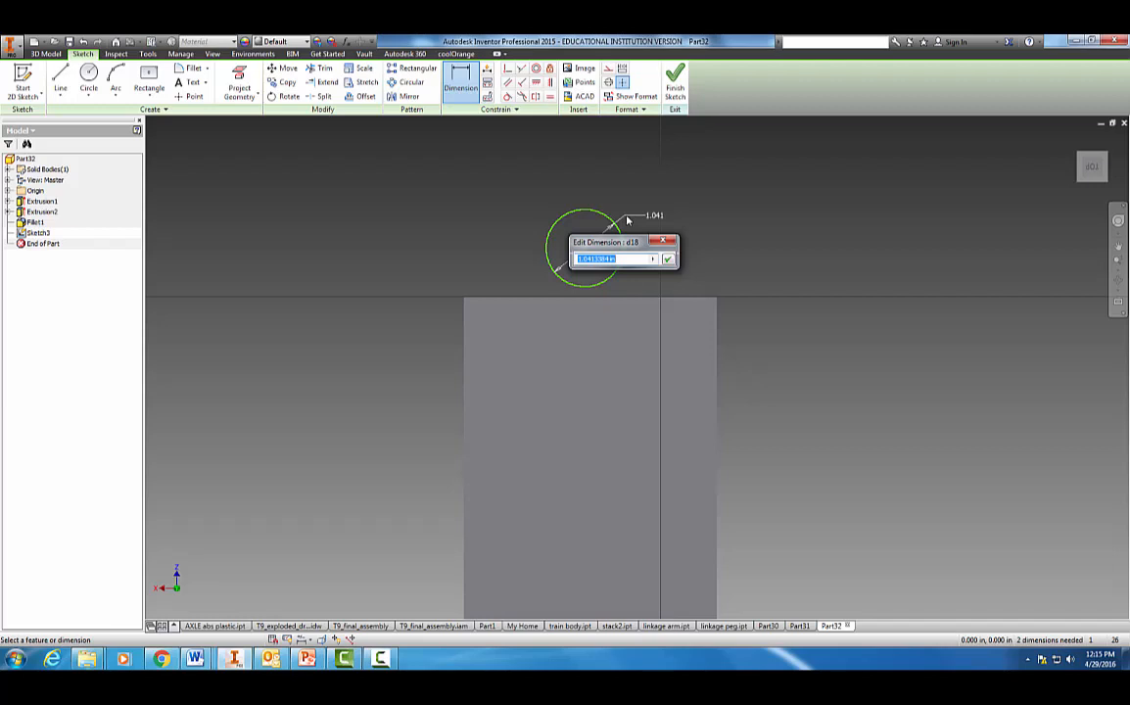
type("1.")
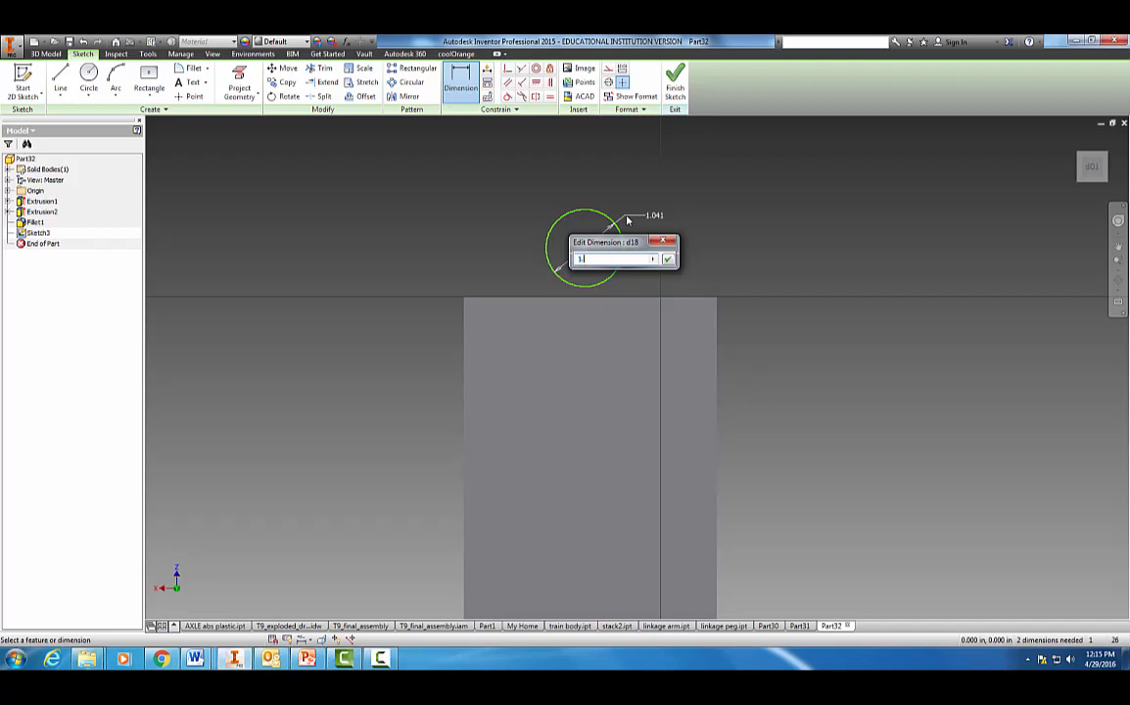
type("8")
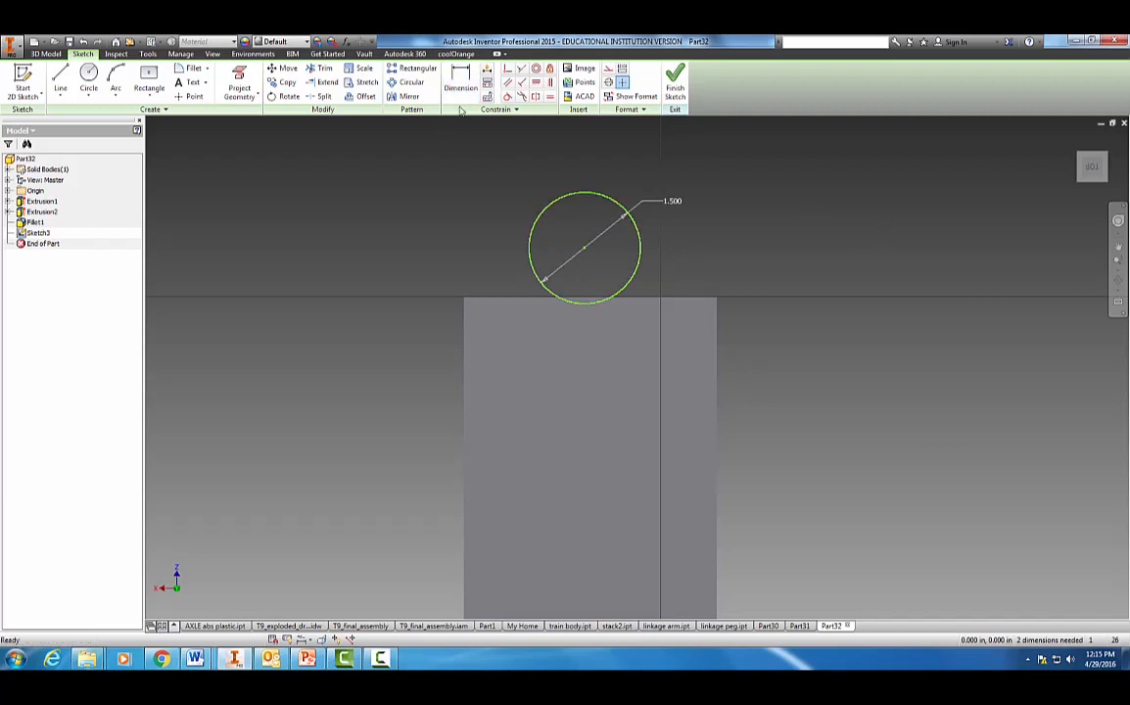
Step: Dimension the circle centre 1.000 from the track end and 1.700 from the left edge
left_click(457, 82)
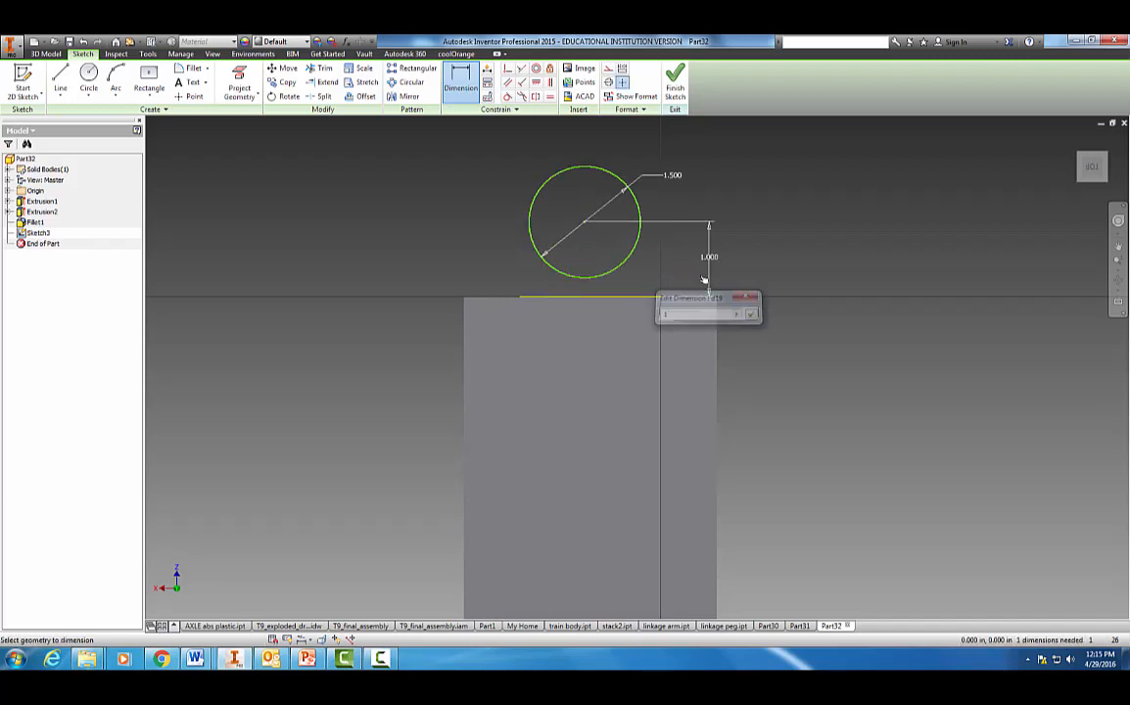
left_click(750, 313)
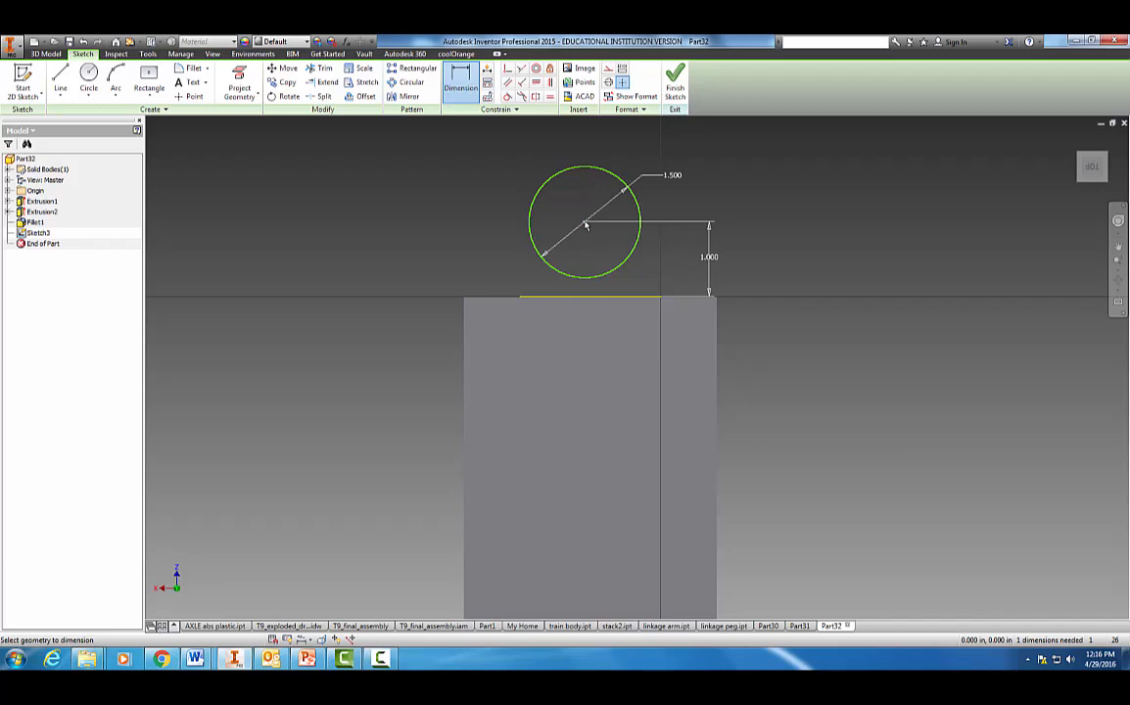
left_click(585, 223)
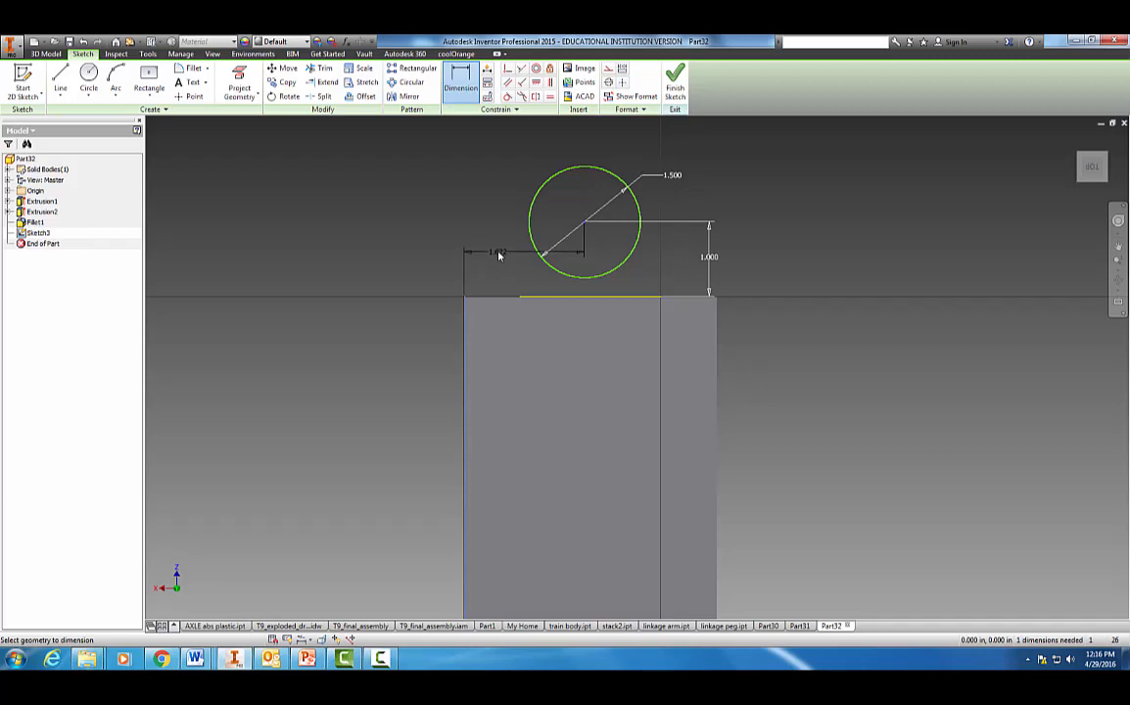
left_click(502, 257)
type("1.700")
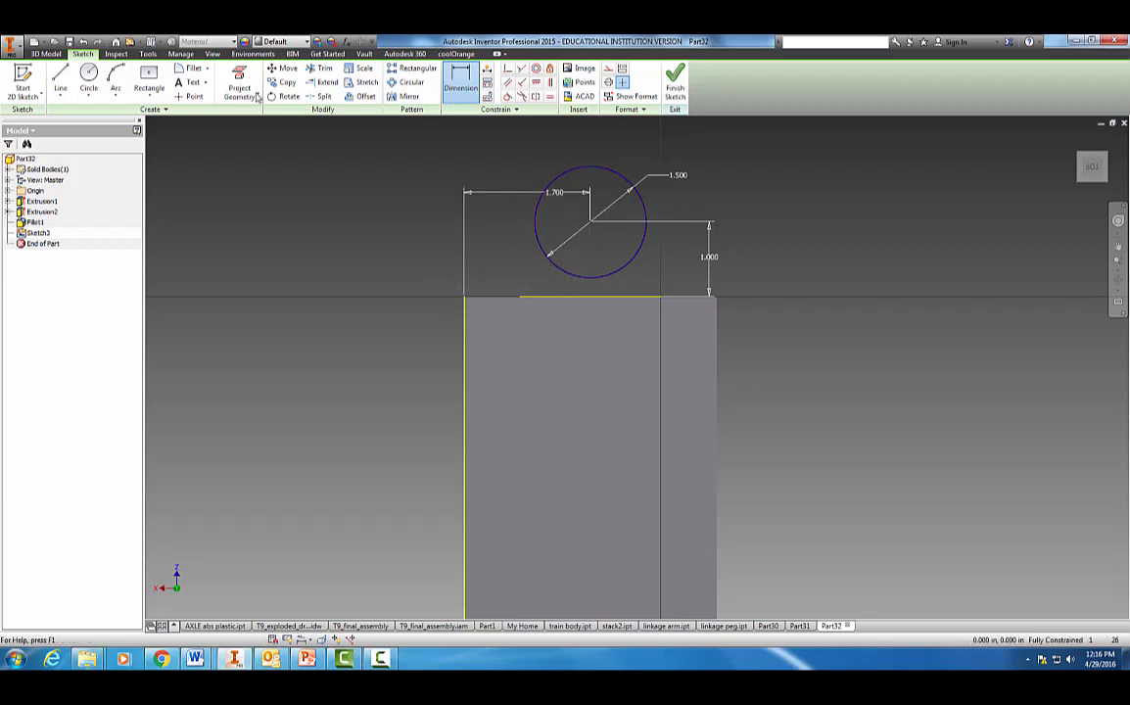
Step: Draw a centre-point rectangle neck from the circle and dimension its width to 0.600
left_click(149, 88)
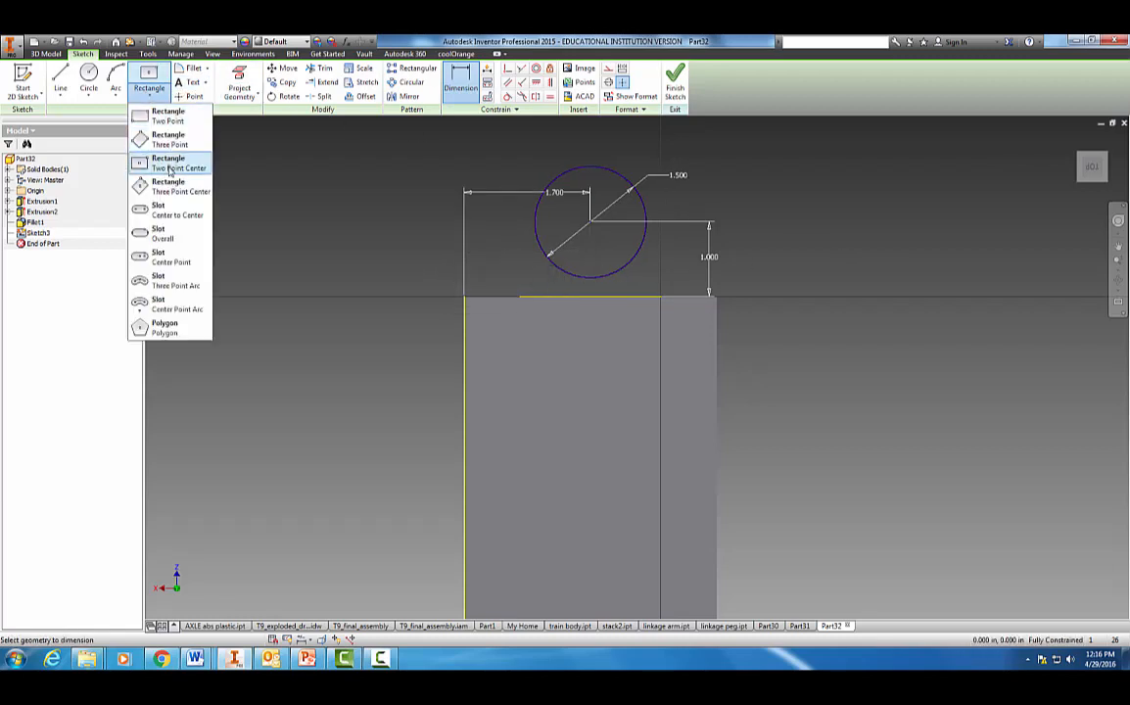
left_click(169, 162)
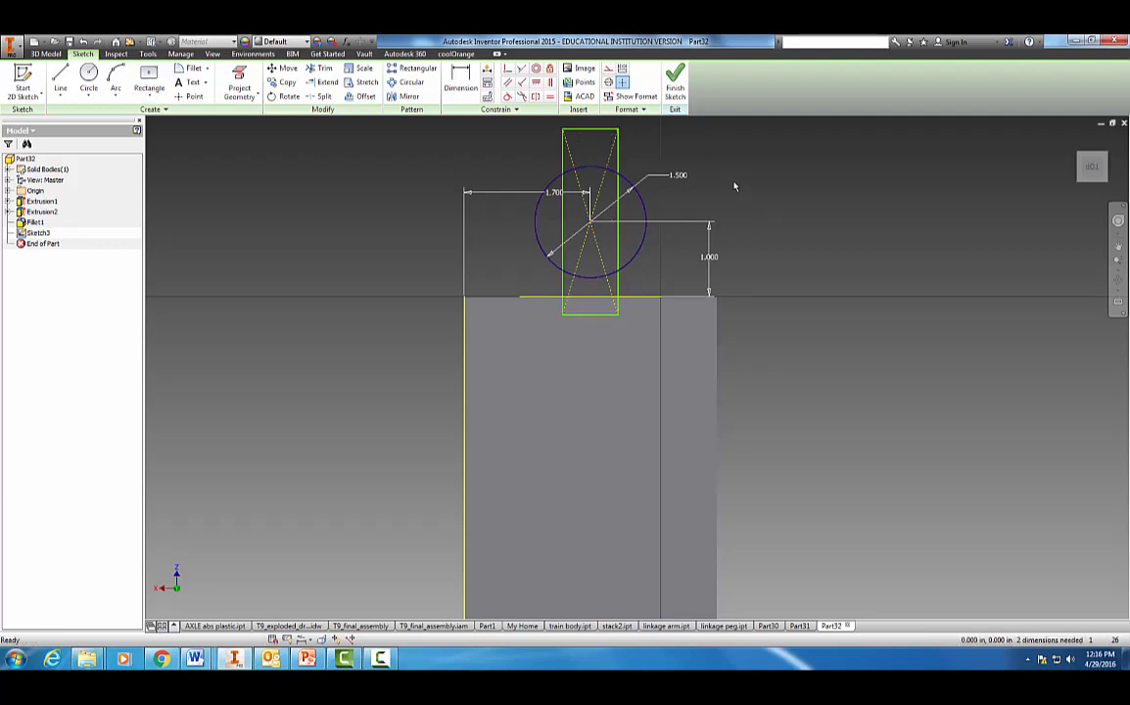
mouse_move(785, 188)
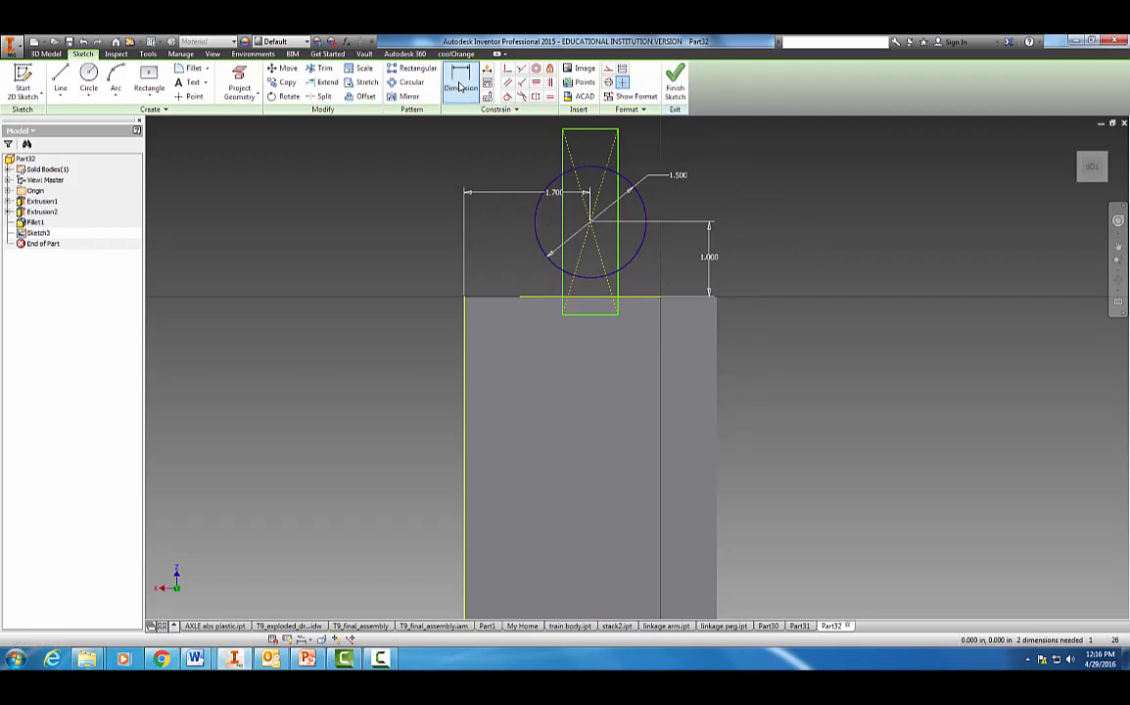
left_click(460, 86)
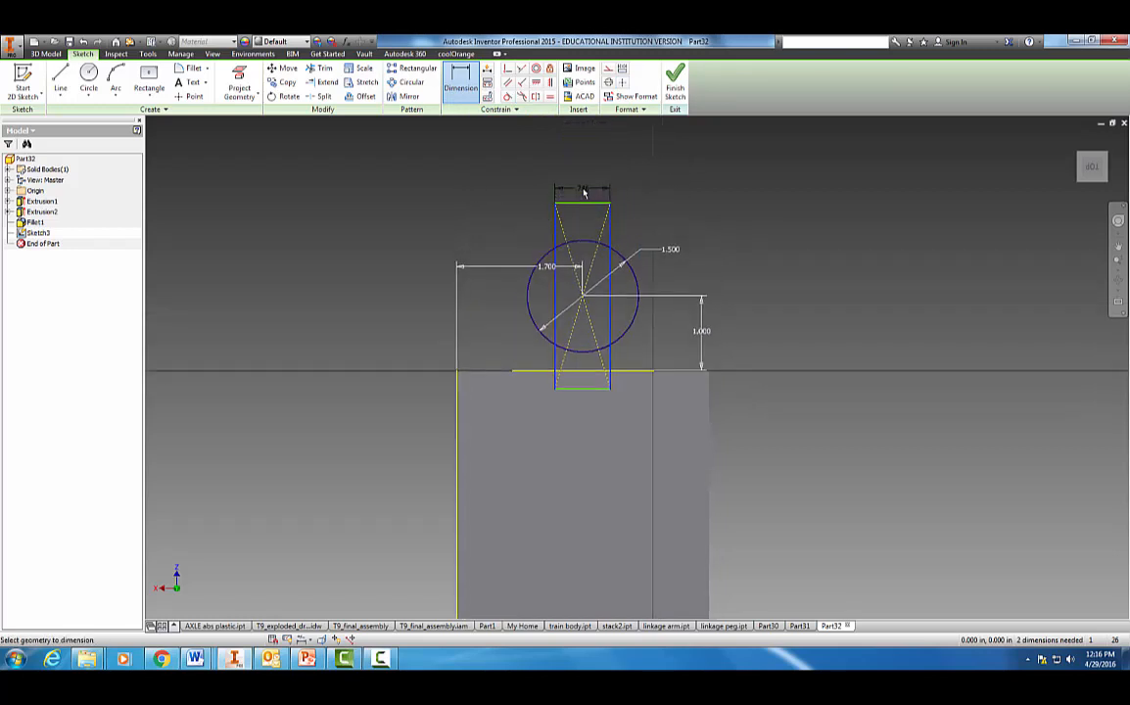
left_click(586, 189)
type(".600")
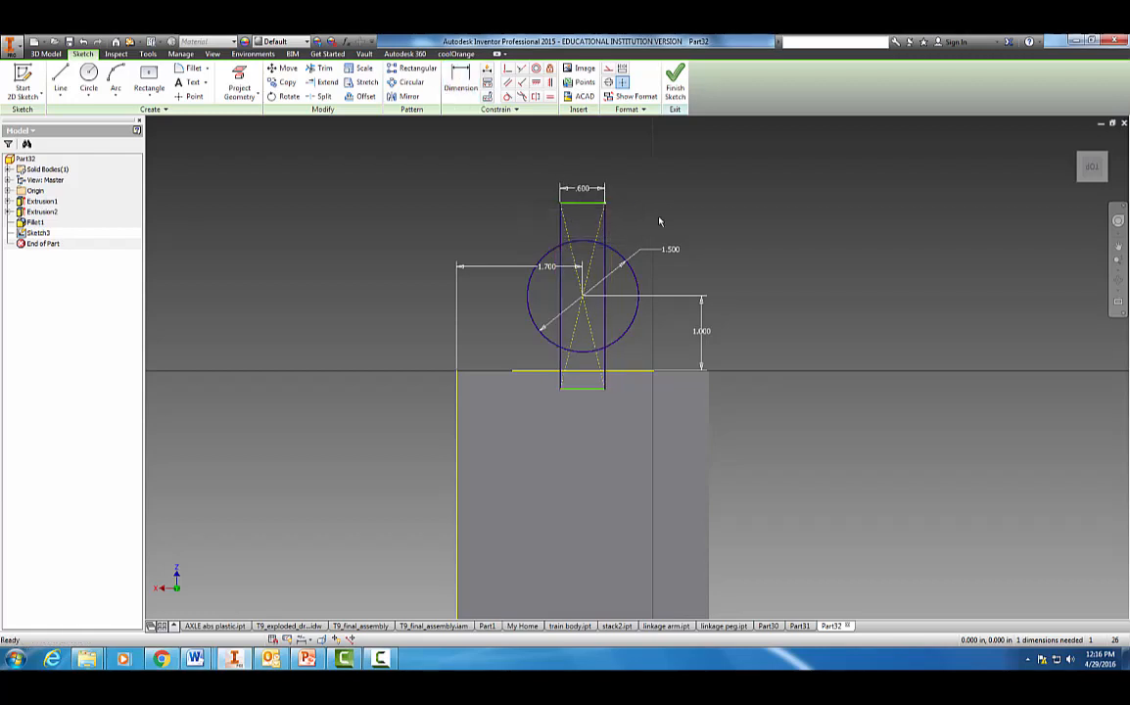
left_click(323, 69)
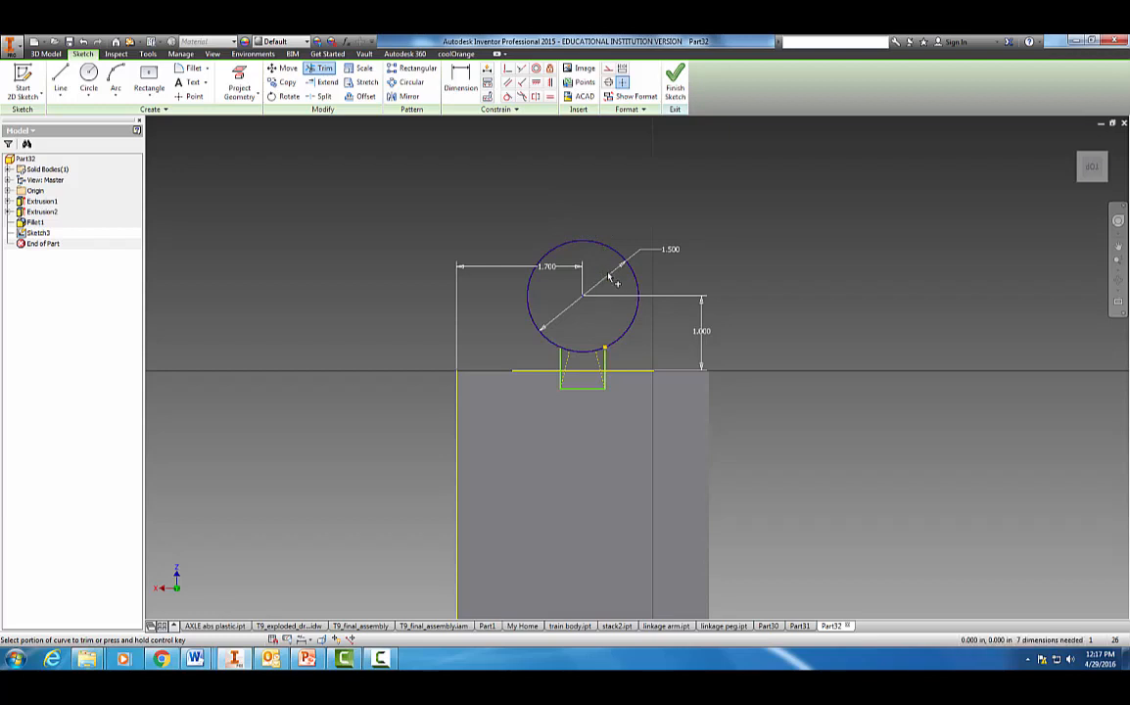
Step: Trim the leftover rectangle line inside the peg circle and finish the sketch
left_click(457, 84)
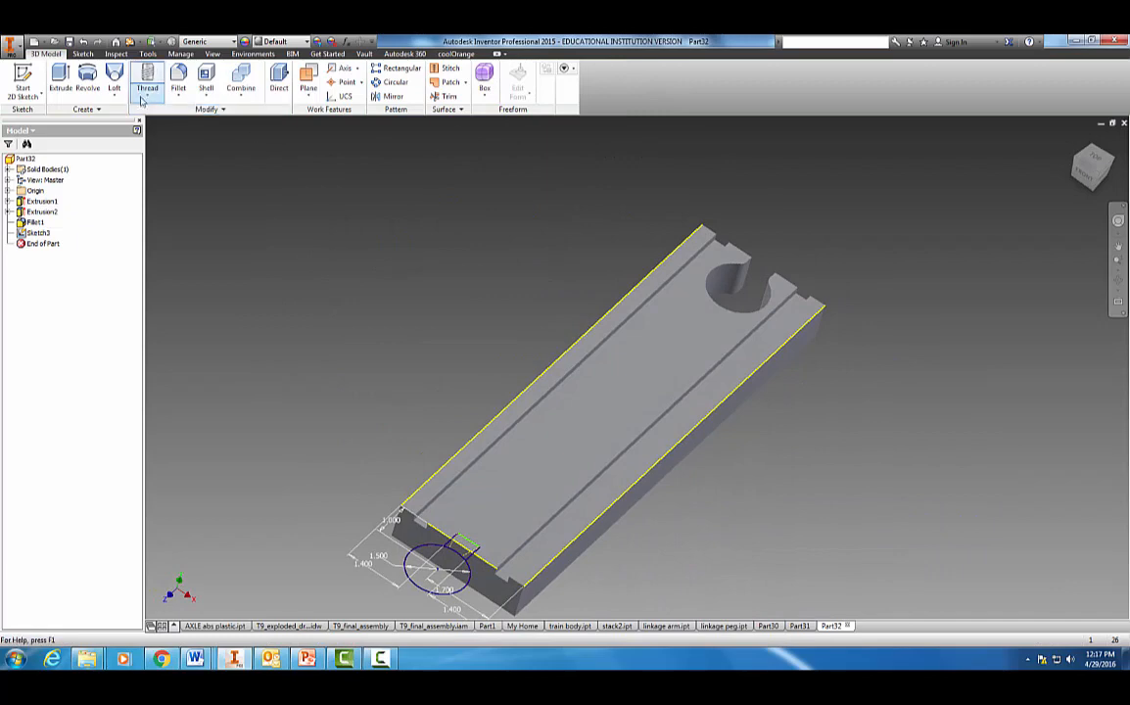
Step: Extrude the circle-and-neck profile by a set distance into a solid peg
left_click(60, 81)
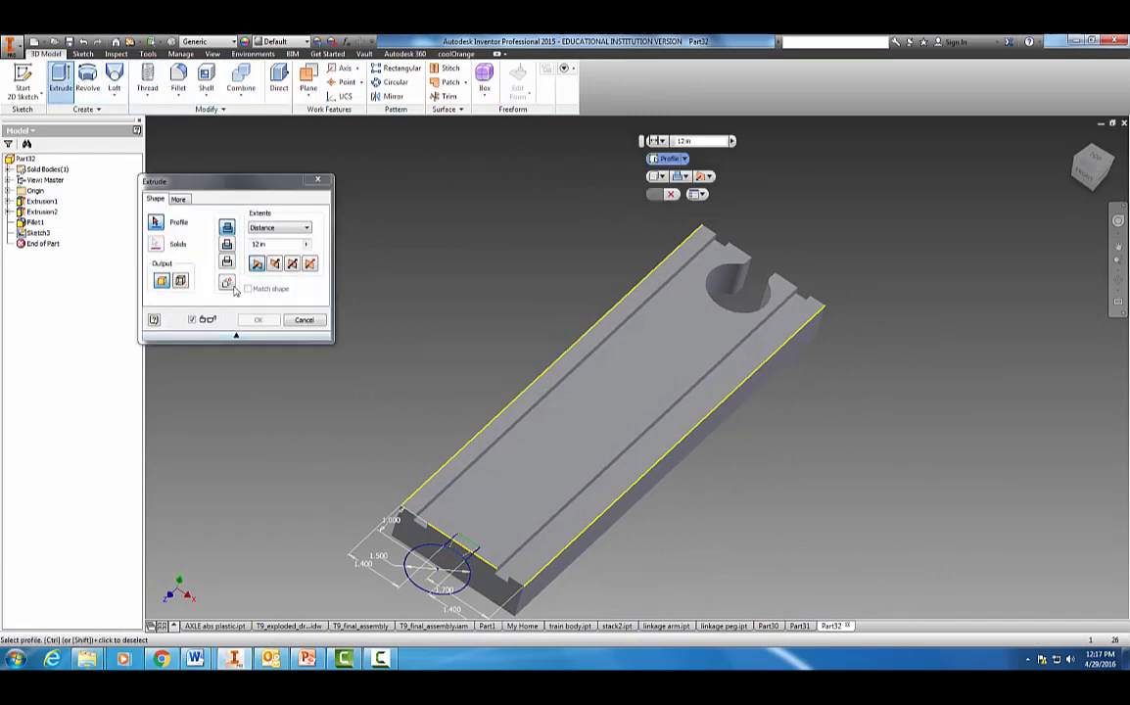
left_click(307, 228)
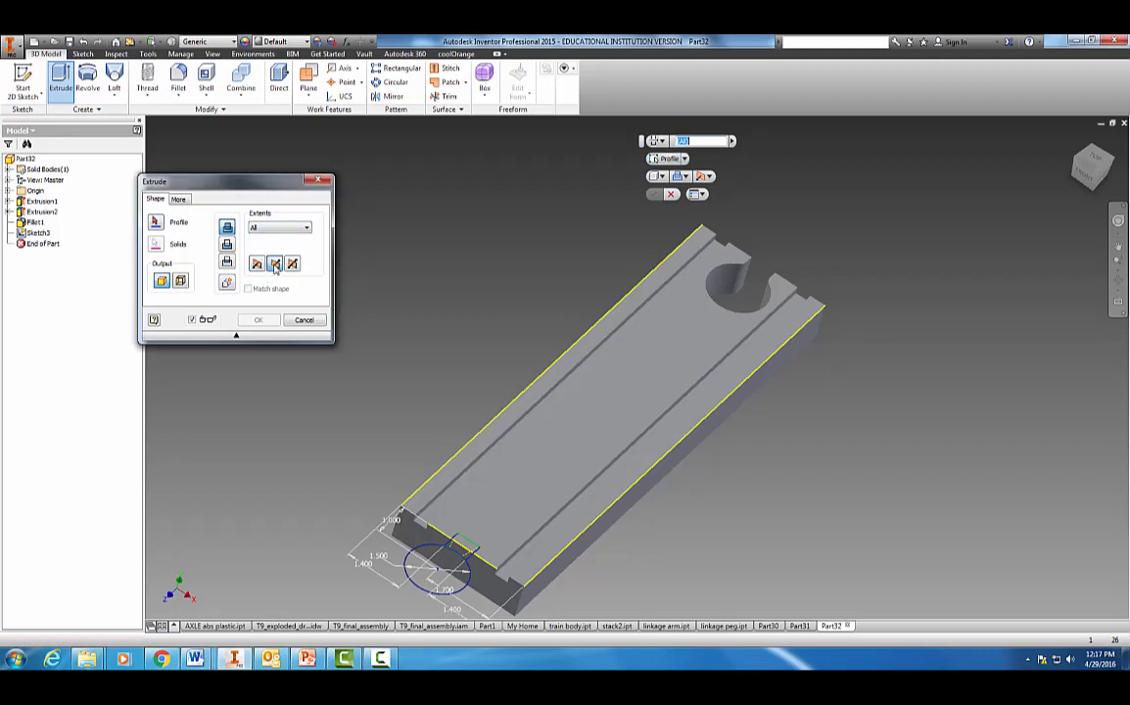
left_click(305, 321)
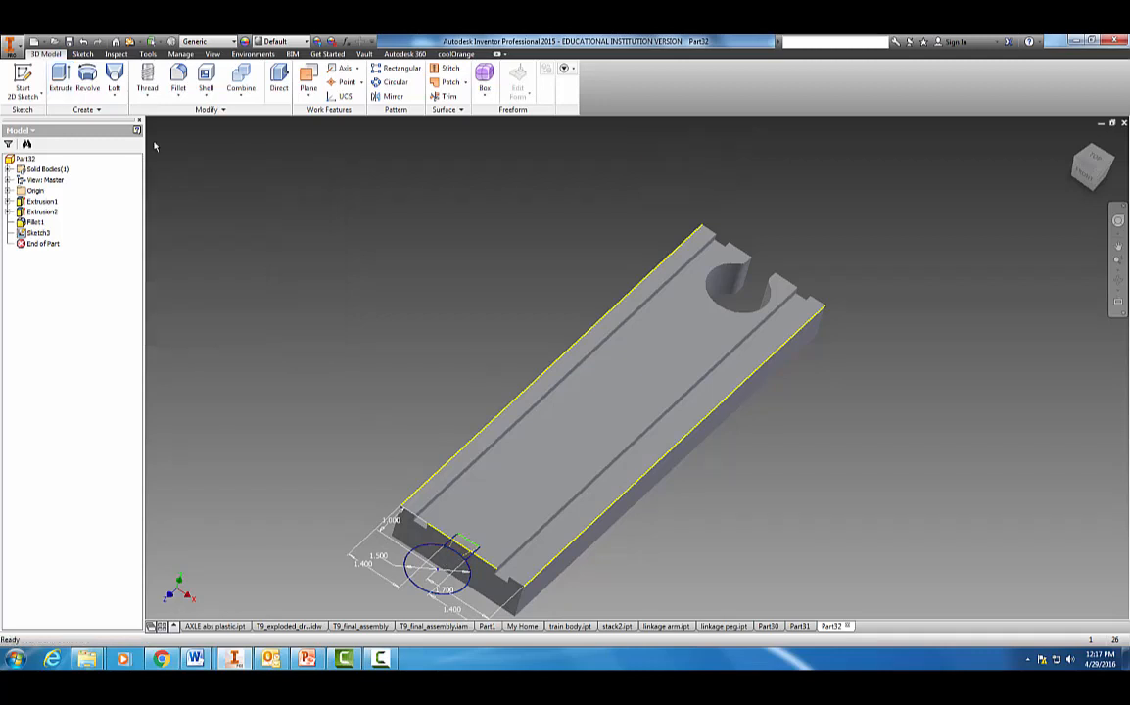
left_click(61, 81)
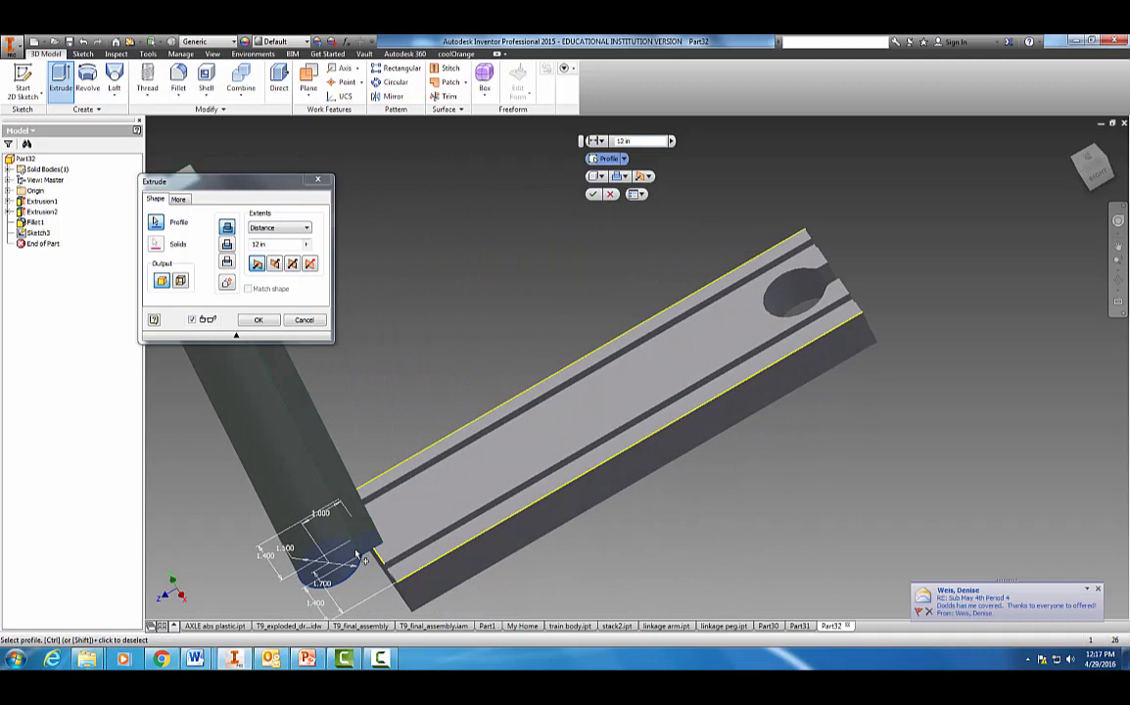
mouse_move(350, 511)
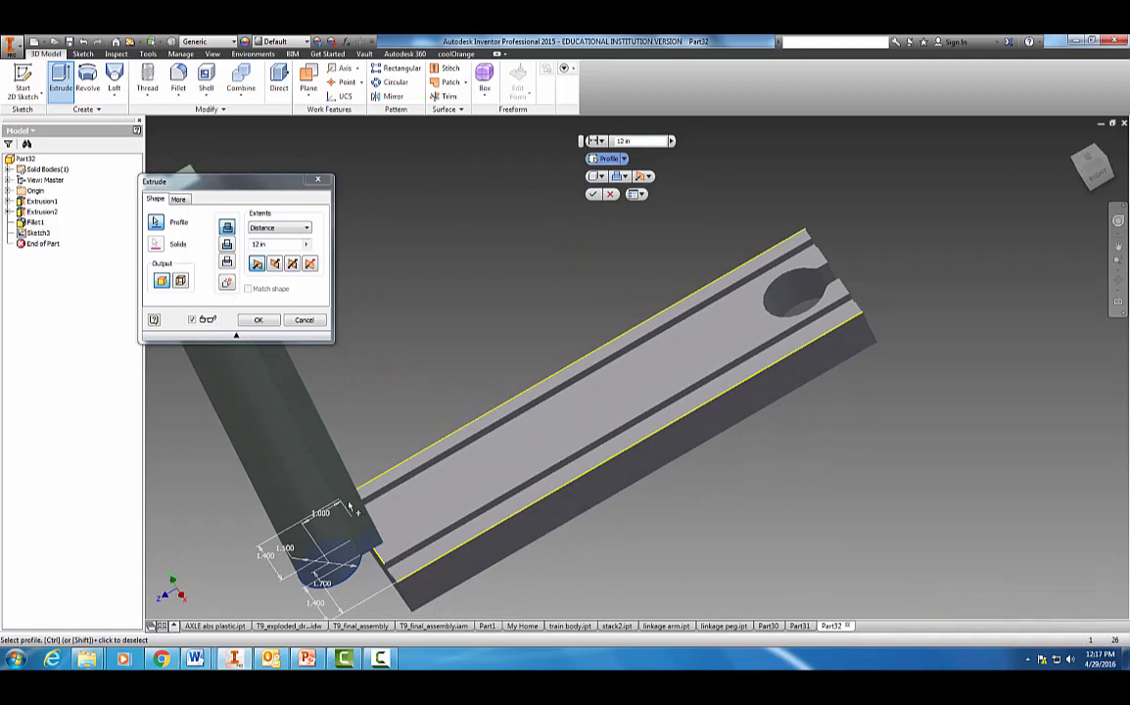
mouse_move(276, 266)
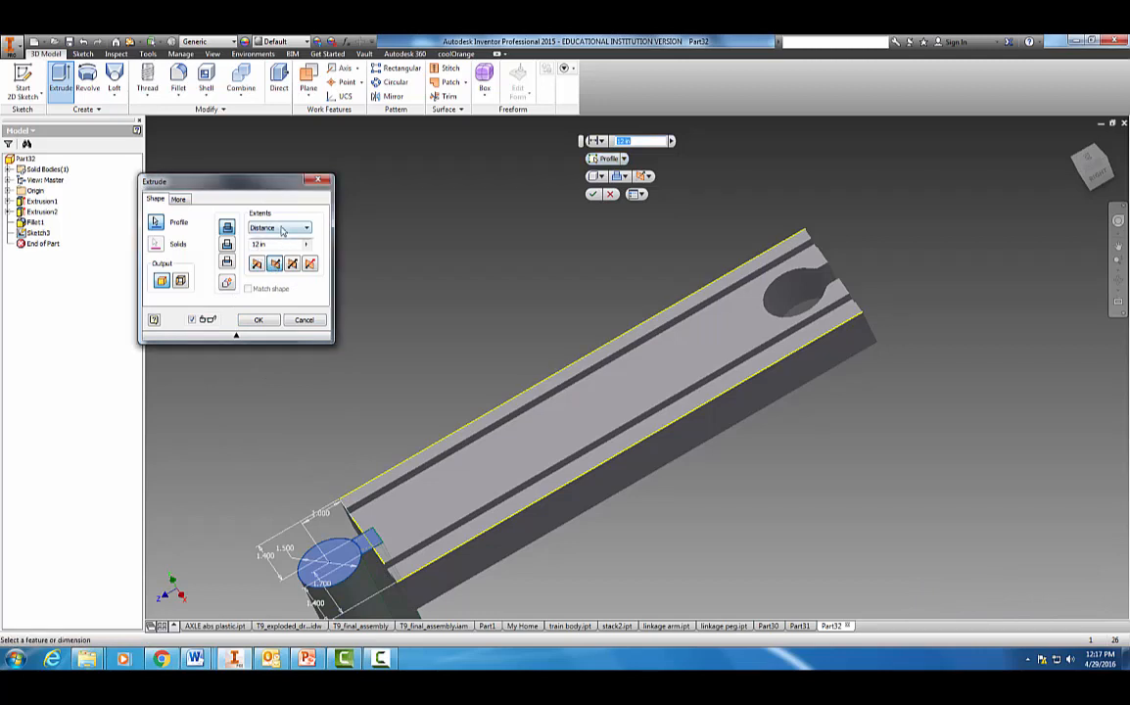
left_click(309, 228)
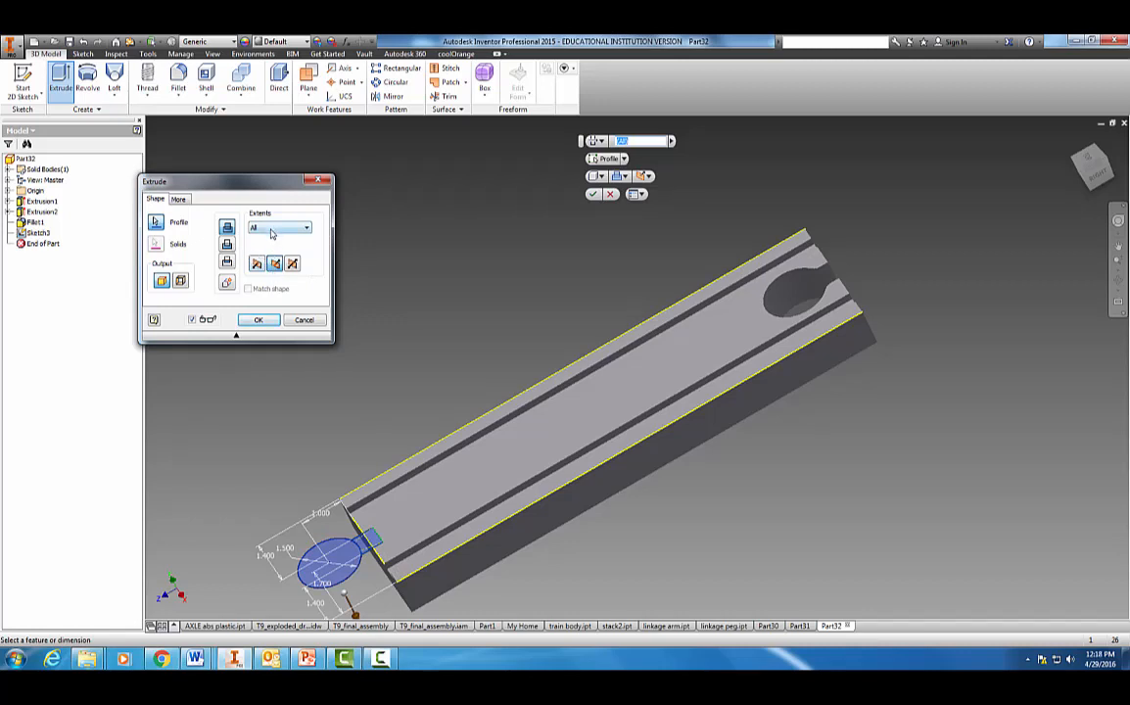
left_click(307, 227)
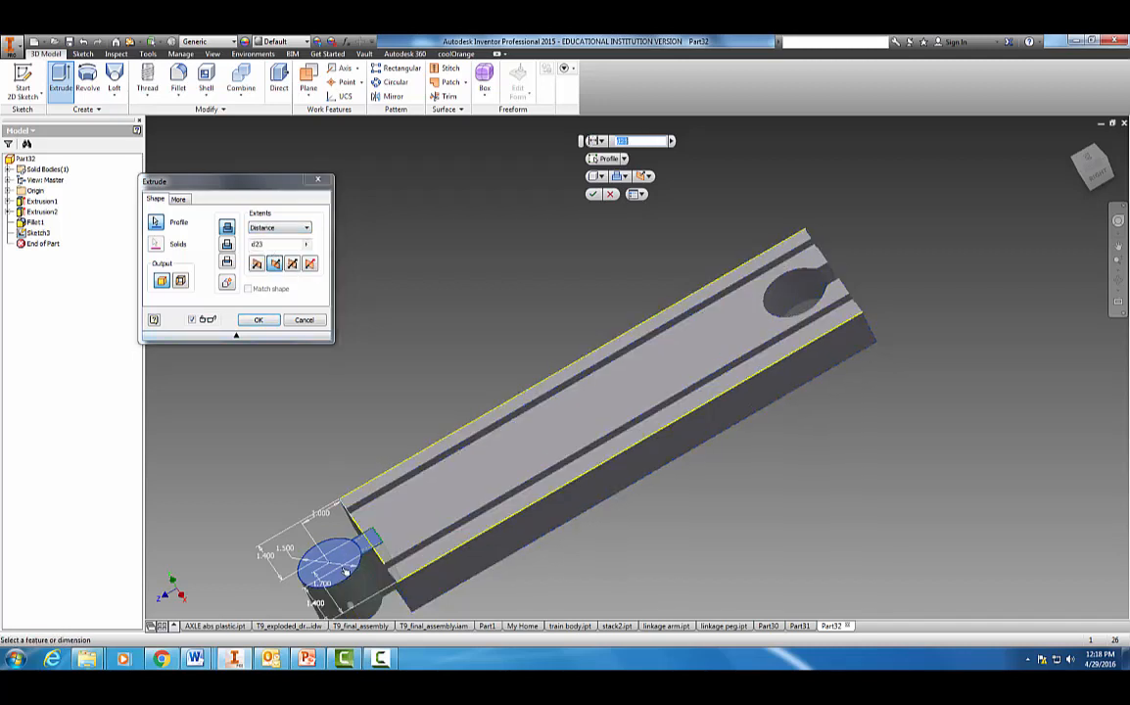
left_click(258, 320)
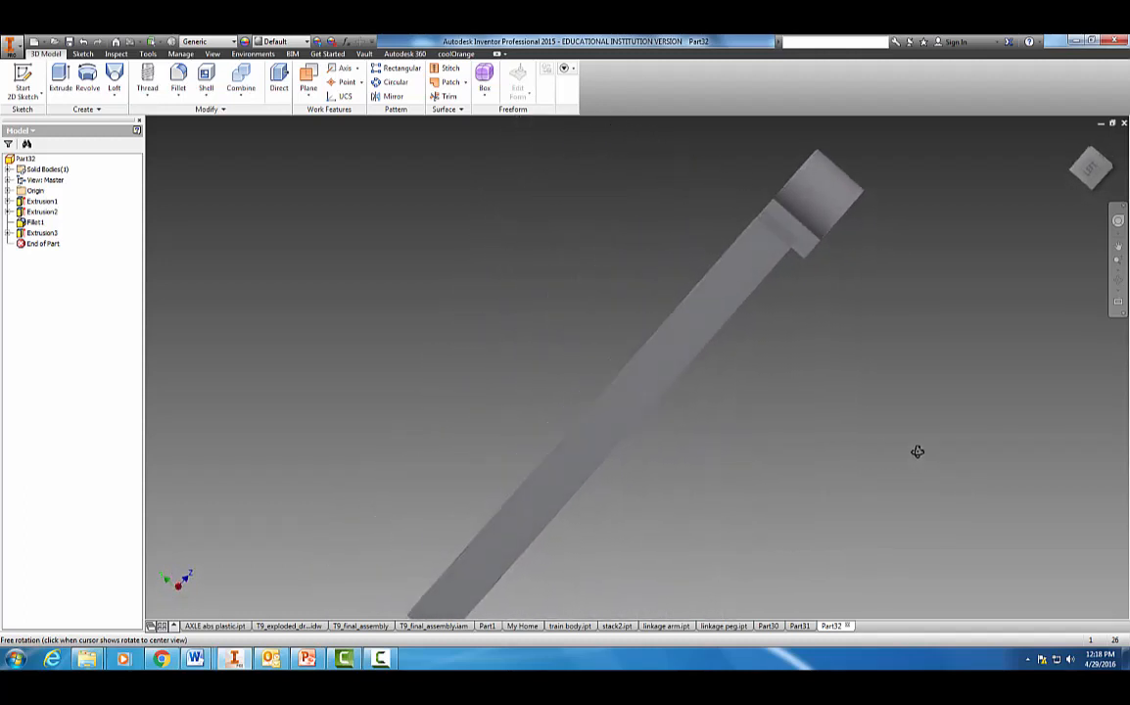
Step: Edit Extrusion3's distance so the peg lines up with the track body
left_click_drag(918, 451, 258, 137)
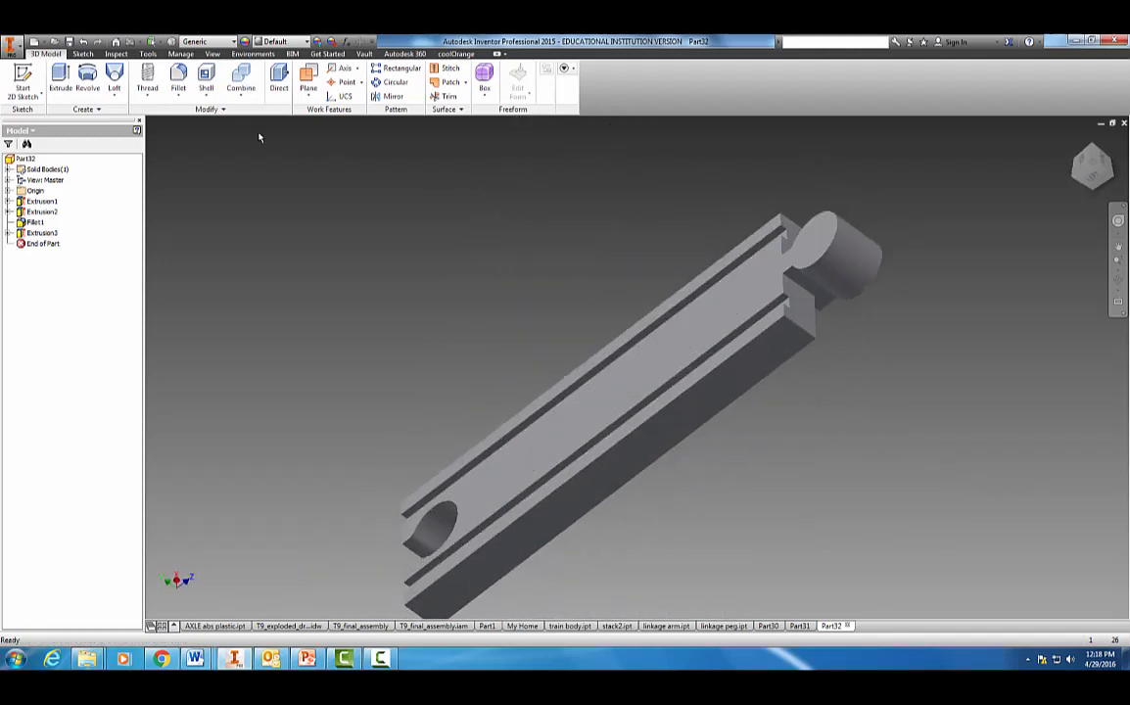
right_click(41, 233)
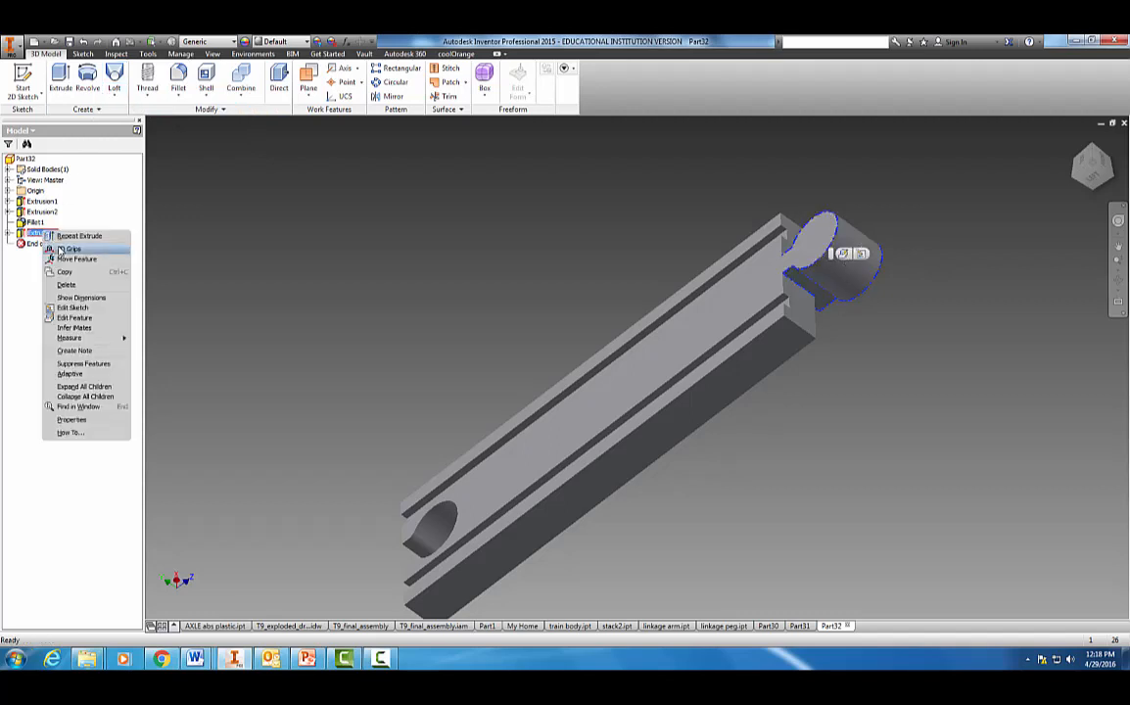
left_click(72, 316)
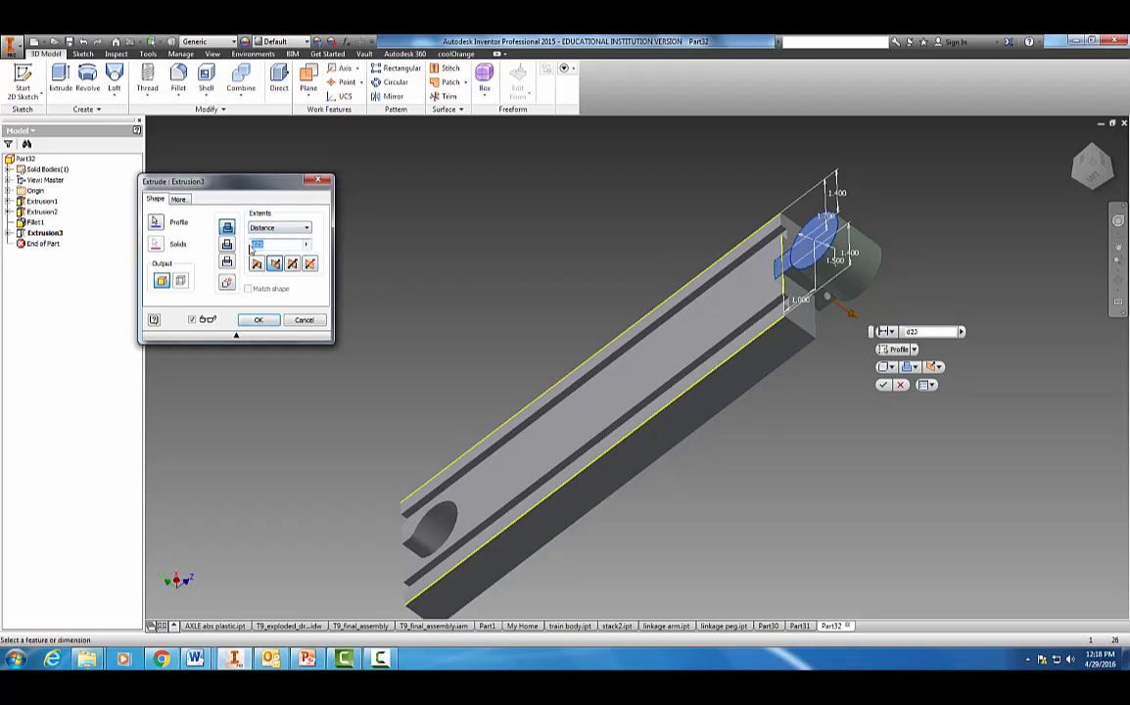
left_click(257, 318)
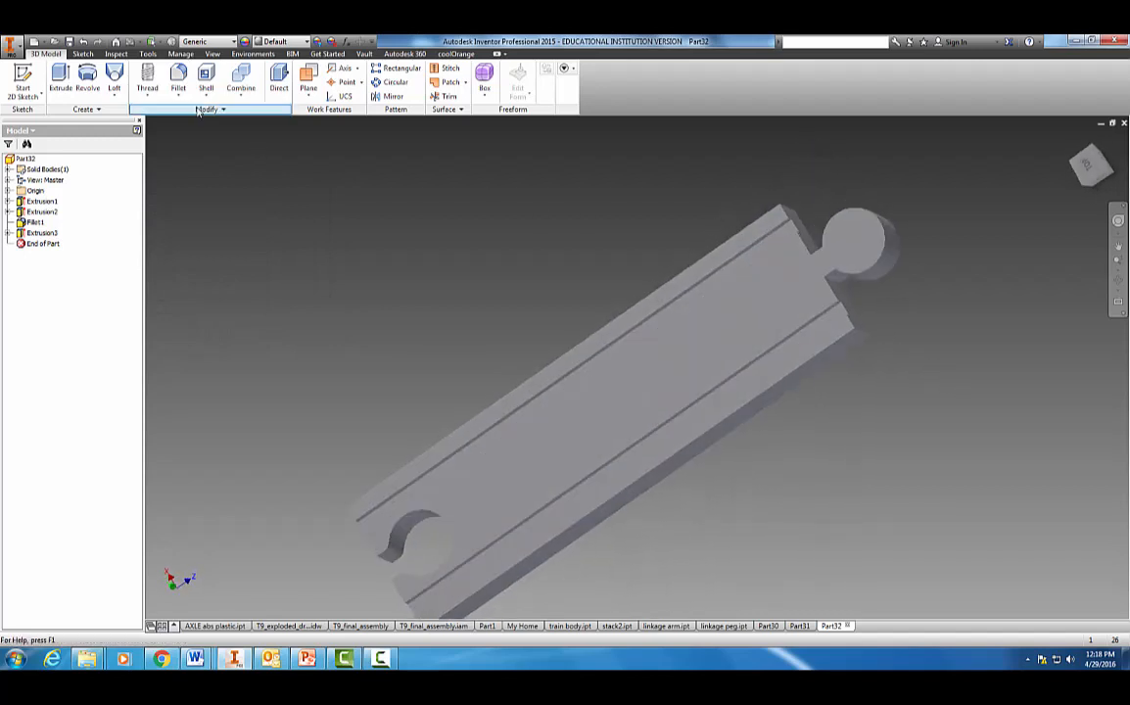
Step: Fillet the corner edge where the neck meets the track with 0.19 in radius
left_click(183, 76)
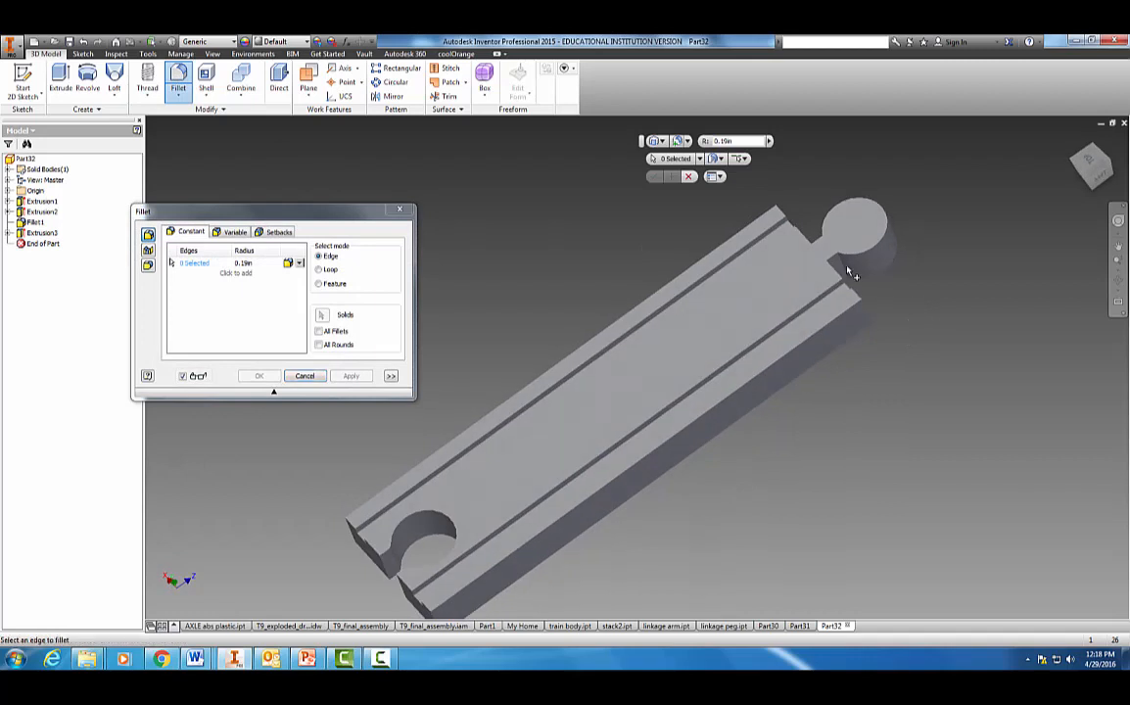
left_click(853, 274)
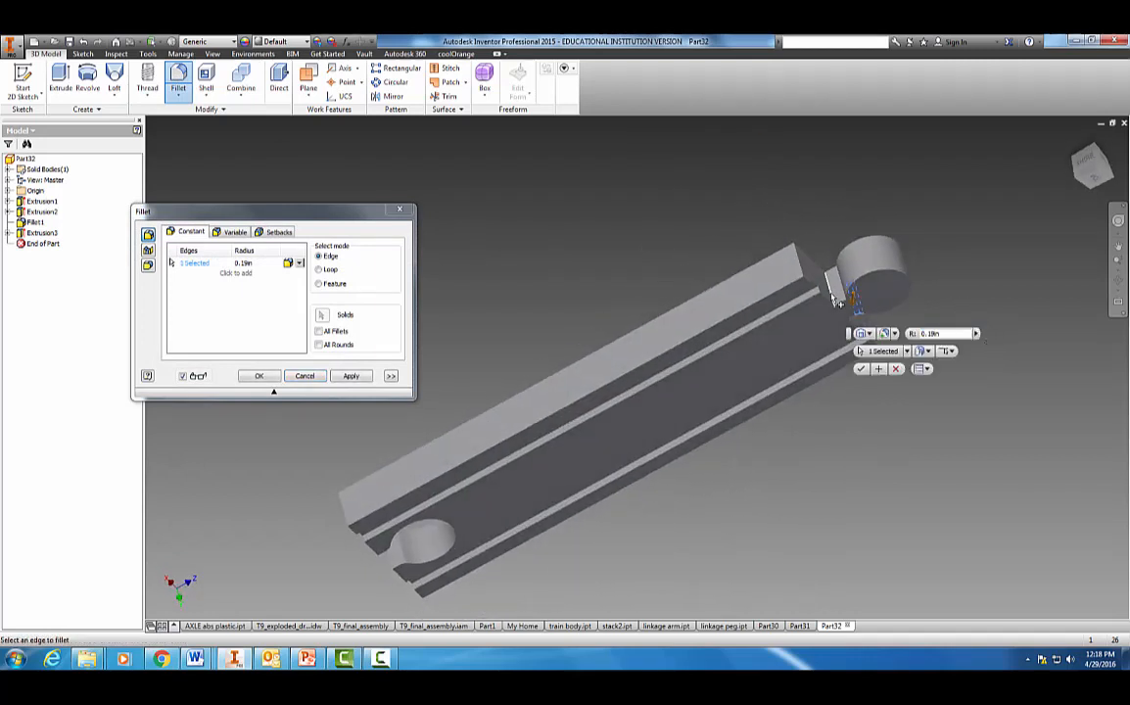
left_click(842, 294)
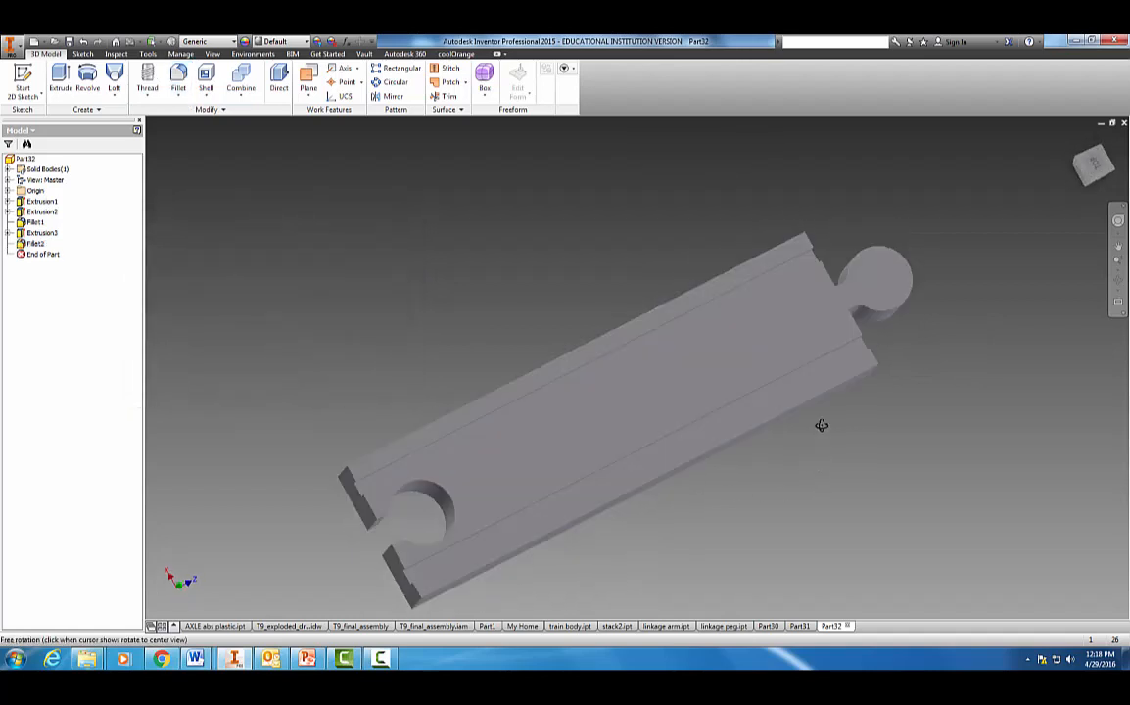
left_click_drag(821, 424, 892, 503)
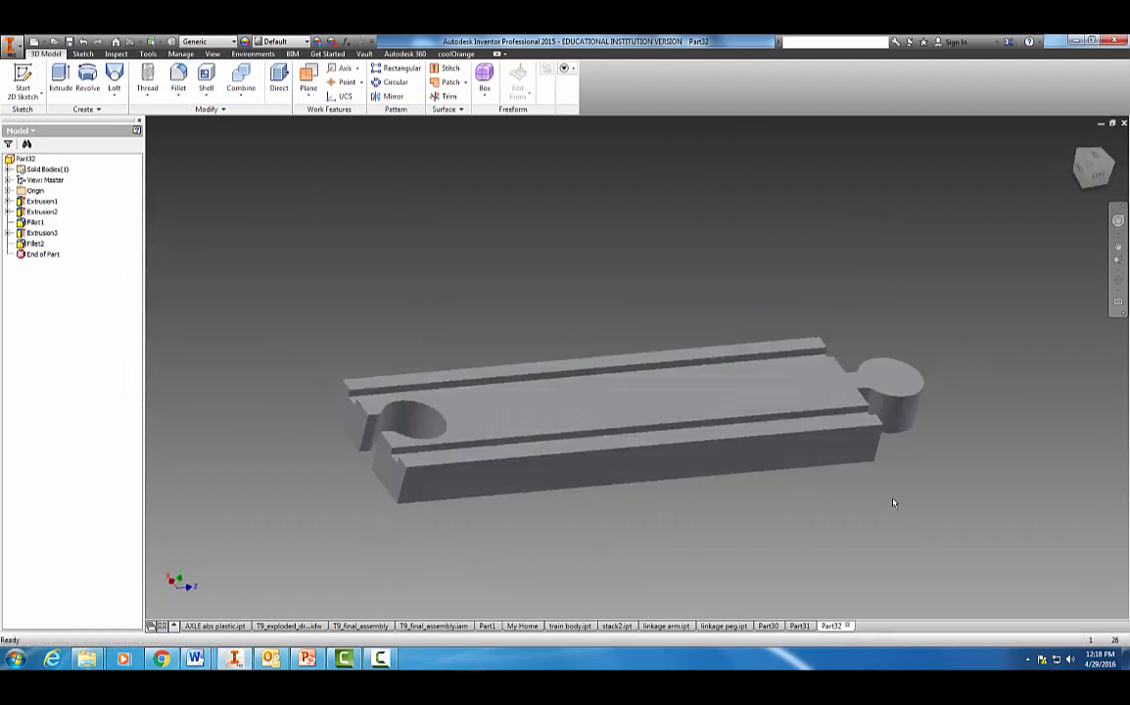